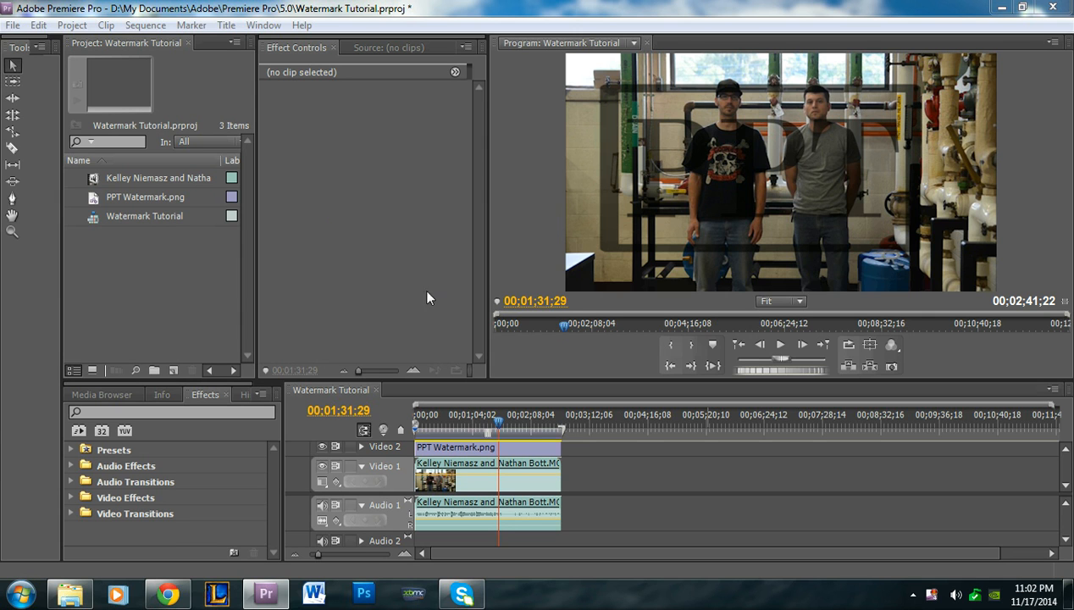
mouse_move(483, 432)
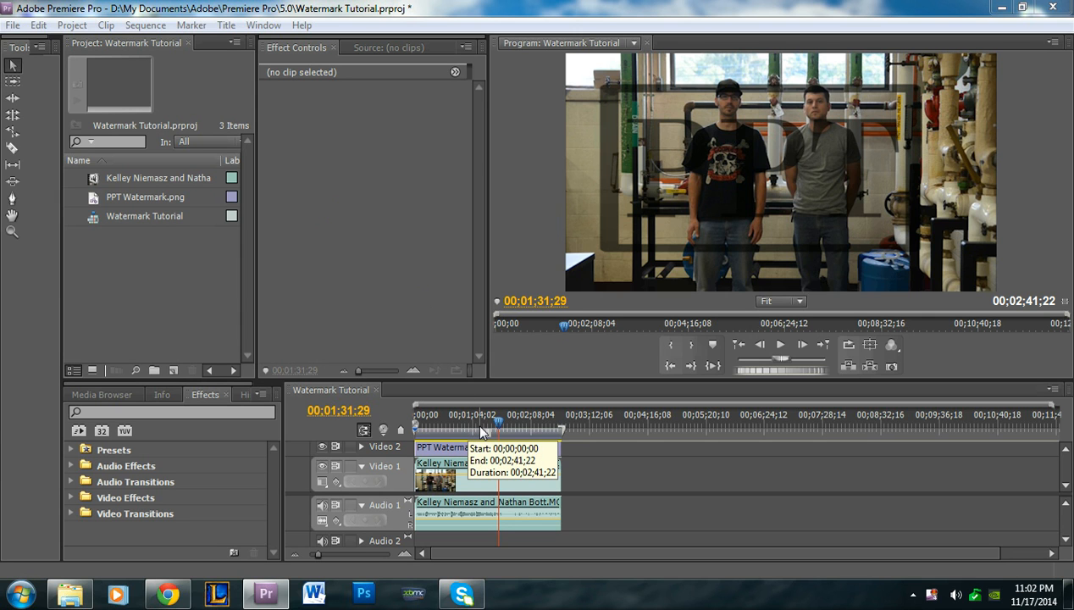
mouse_move(498, 427)
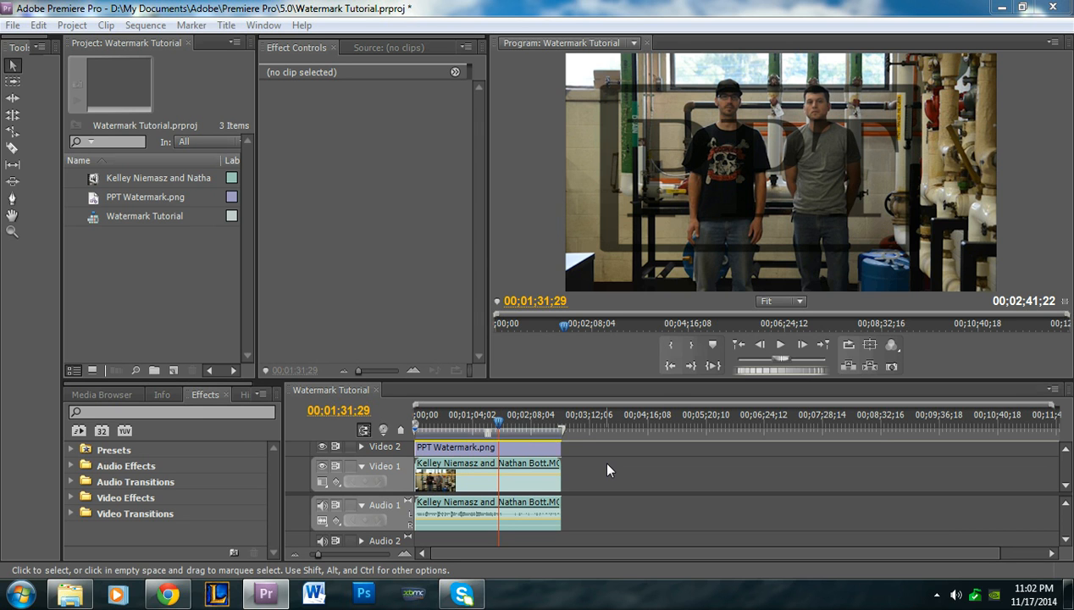
mouse_move(529, 441)
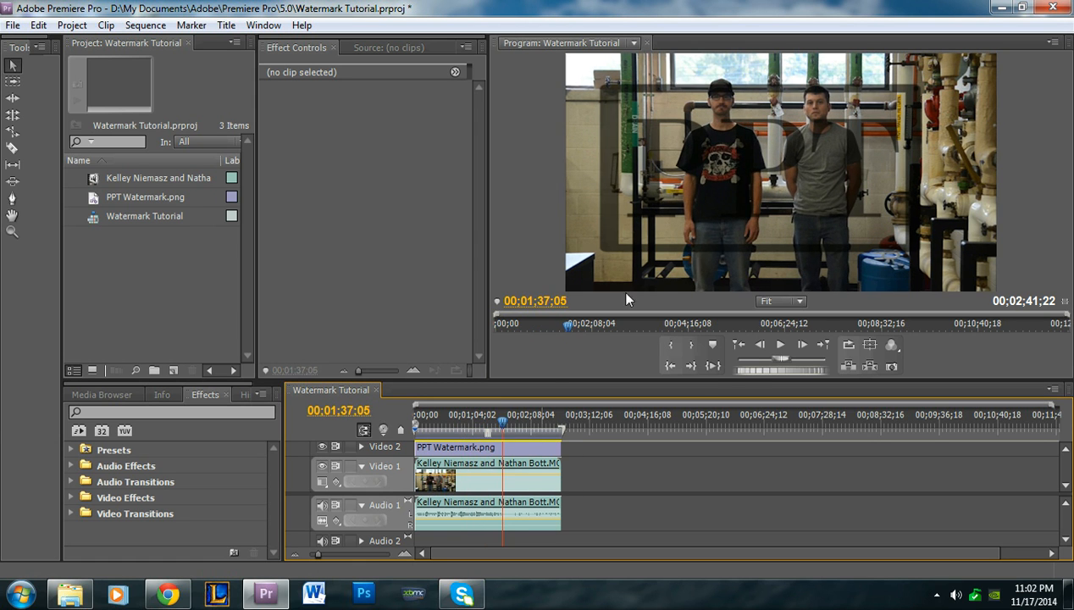
mouse_move(795, 112)
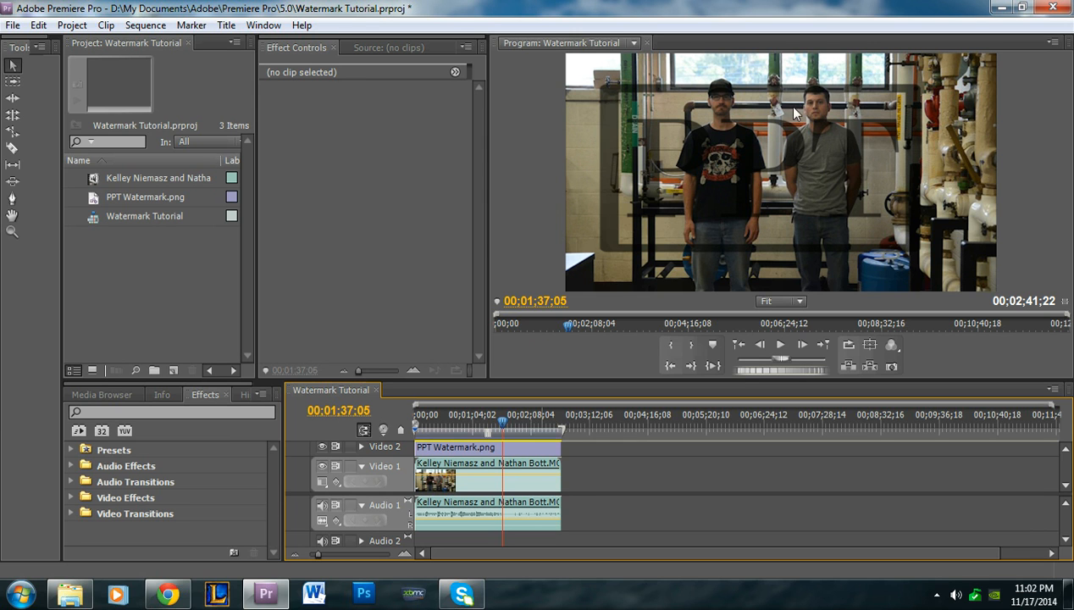
mouse_move(735, 125)
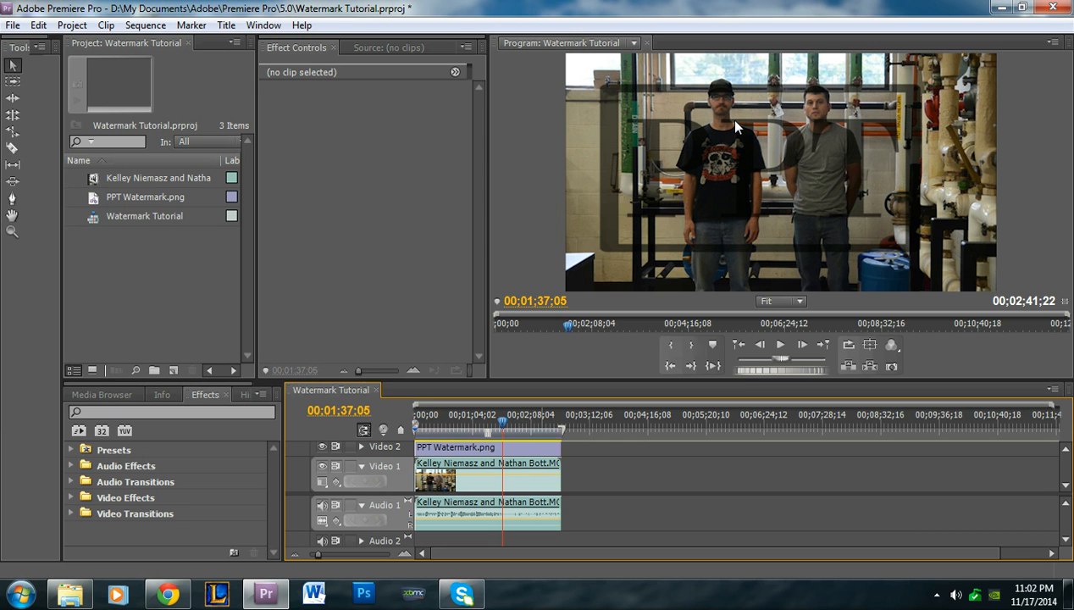
mouse_move(759, 115)
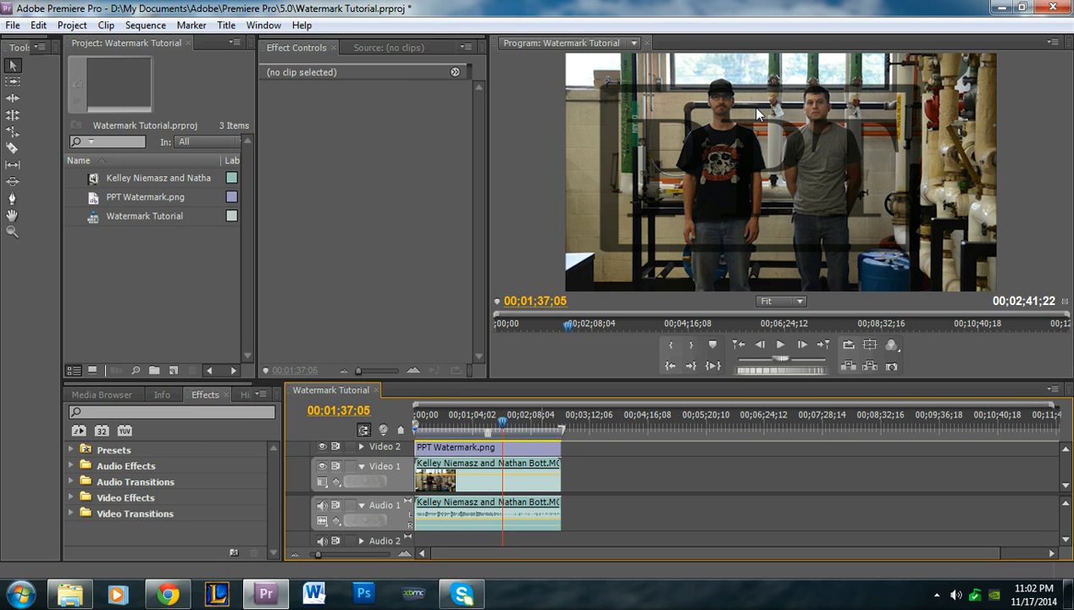
mouse_move(745, 162)
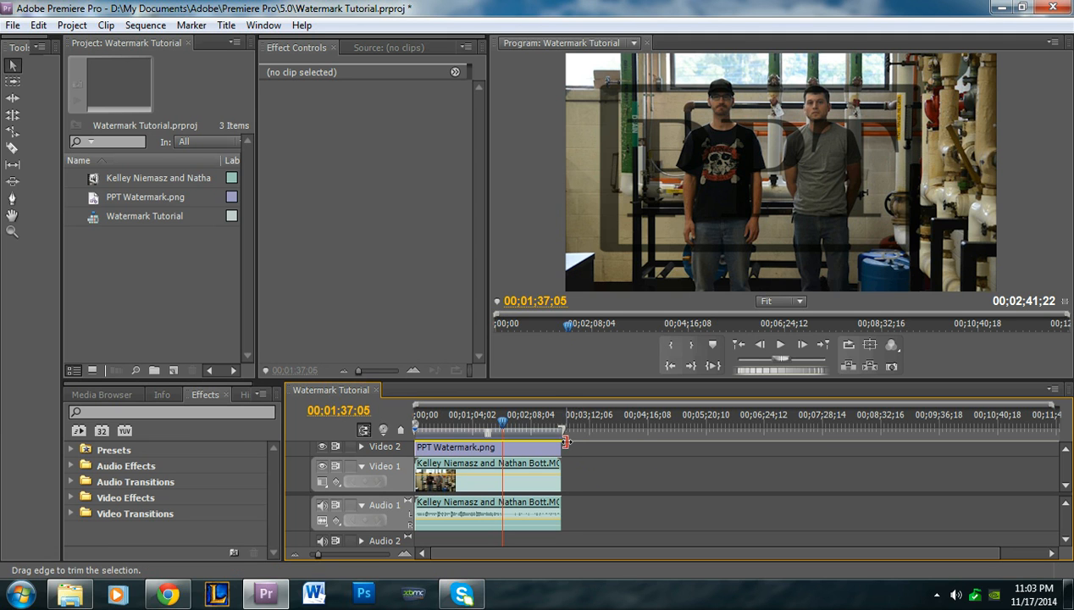
mouse_move(574, 448)
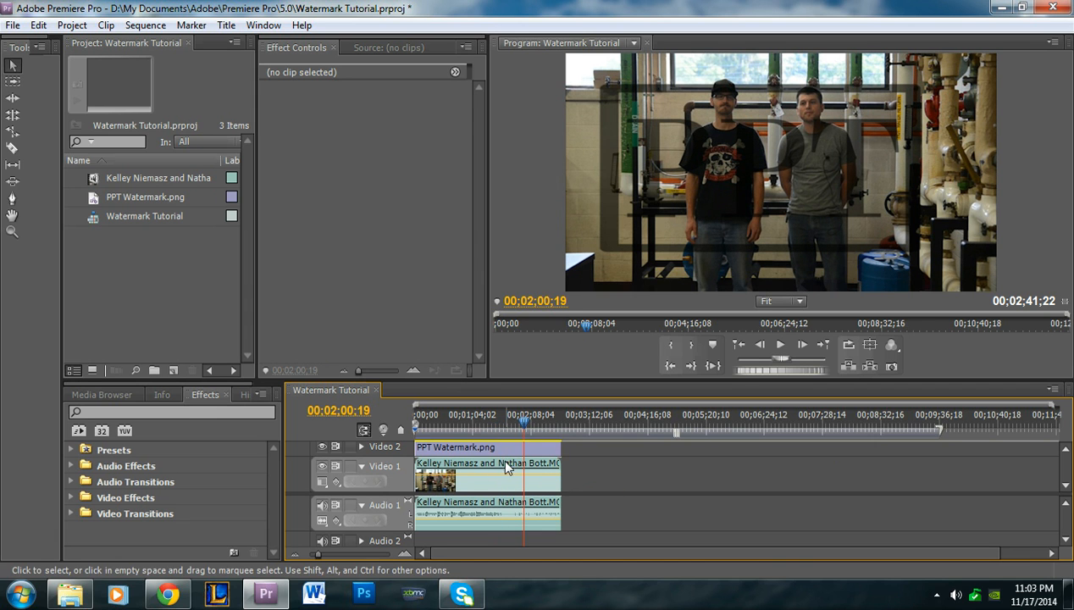
- Scale the Video 1 footage clip down via Motion so the whole shot fits the frame
click(455, 447)
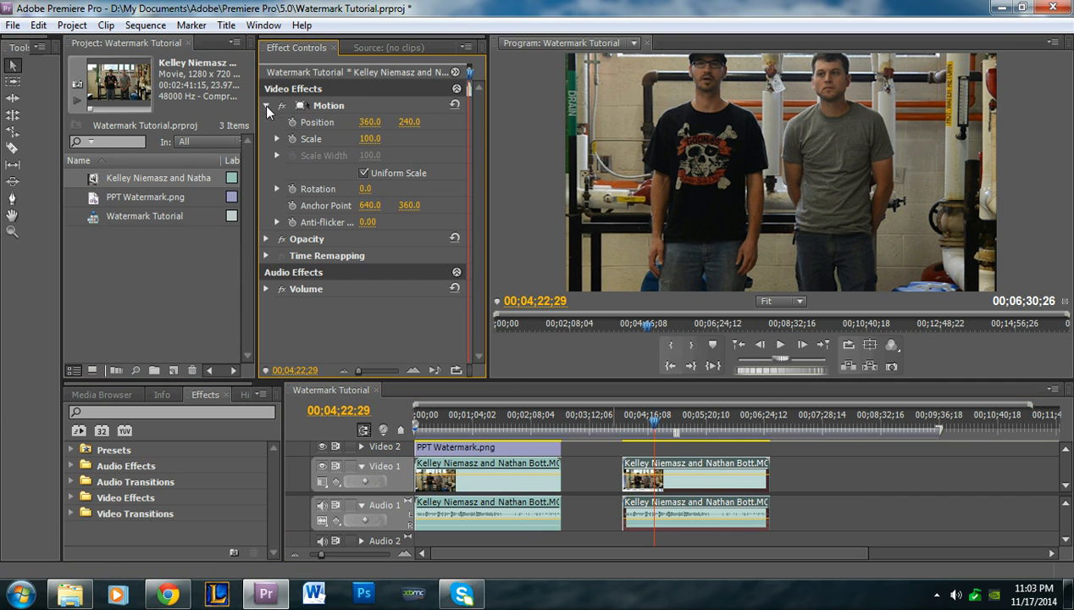
text(16.0)
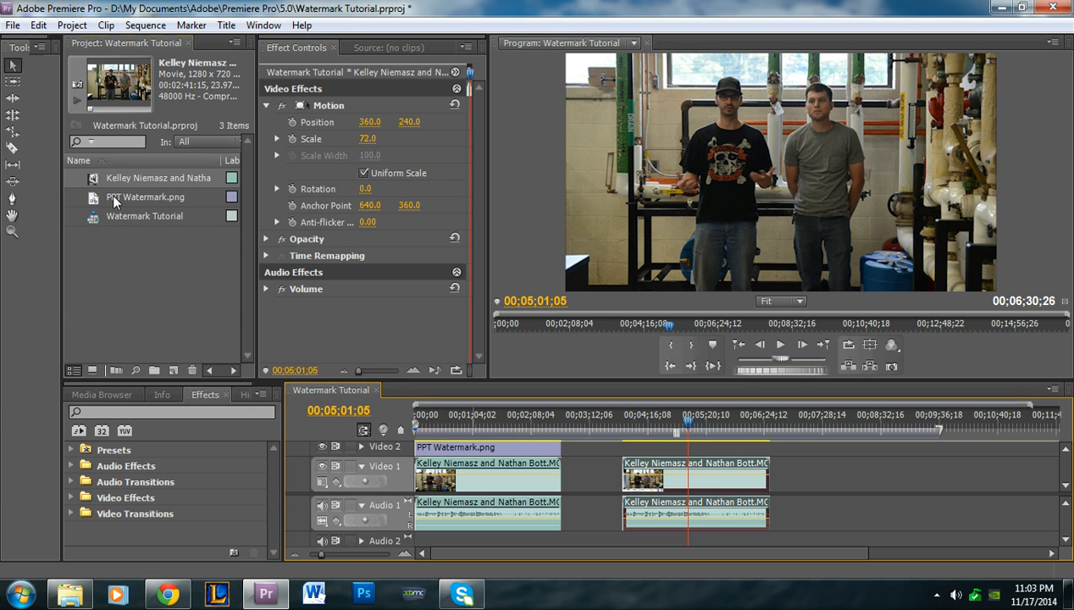
- Pick the PPT Watermark.png image to extend it across the whole footage clip
click(146, 197)
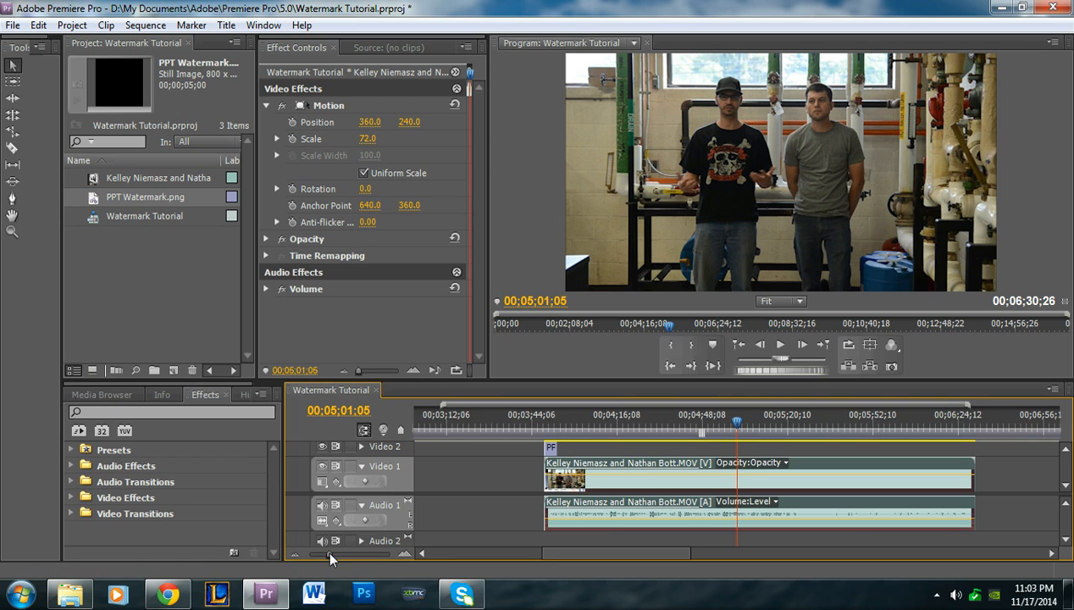
mouse_move(558, 449)
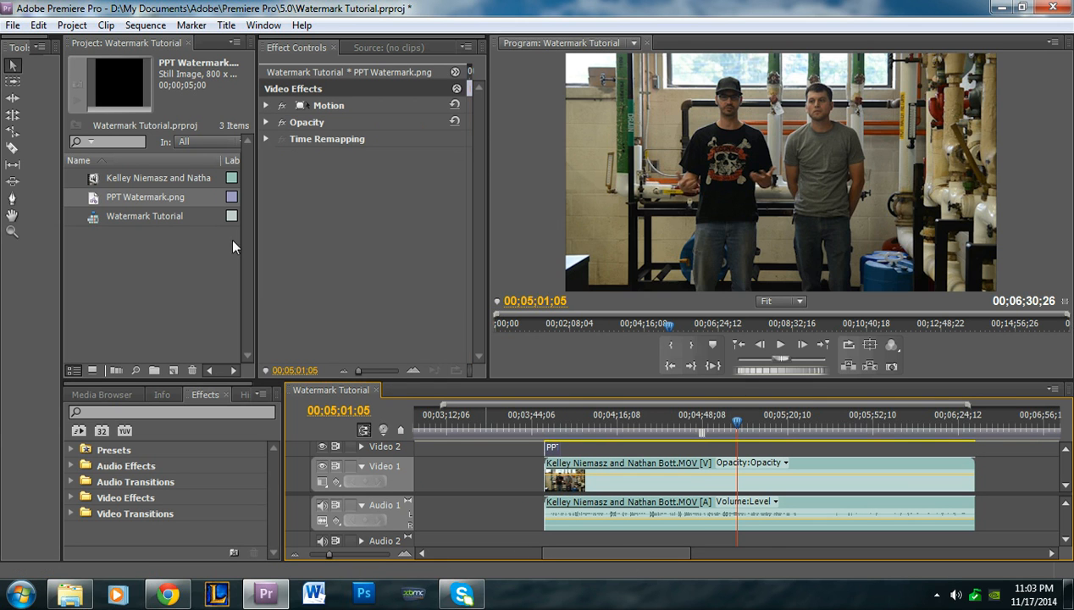
mouse_move(101, 206)
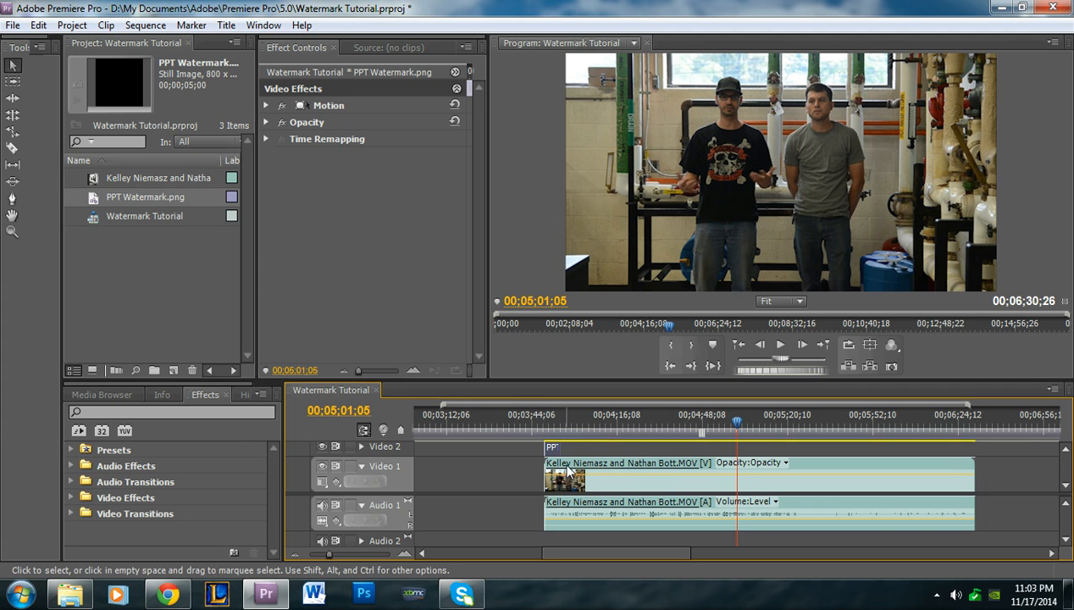
mouse_move(517, 471)
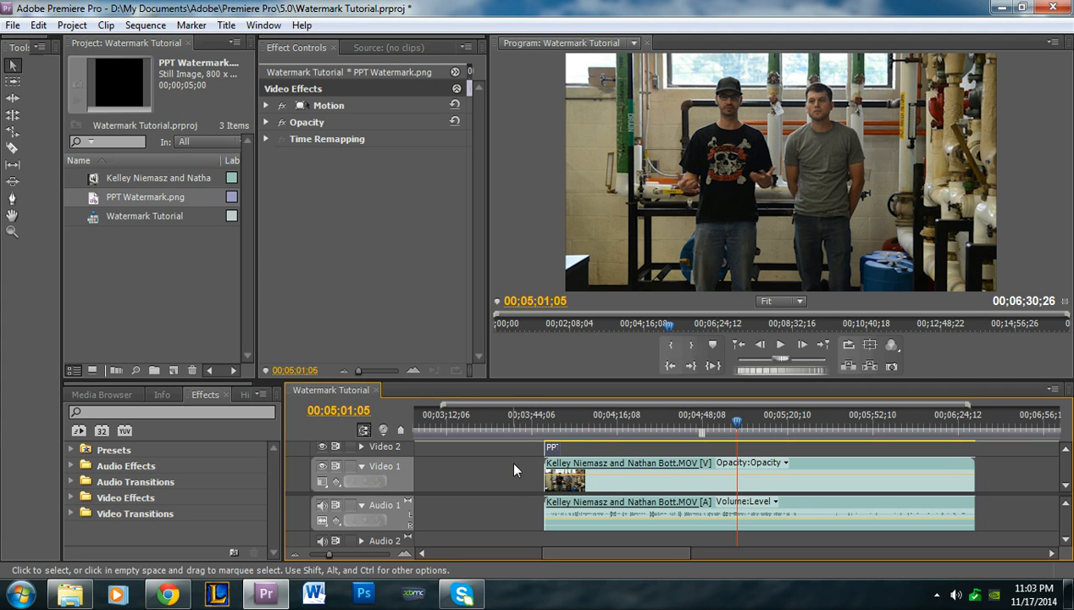
mouse_move(647, 483)
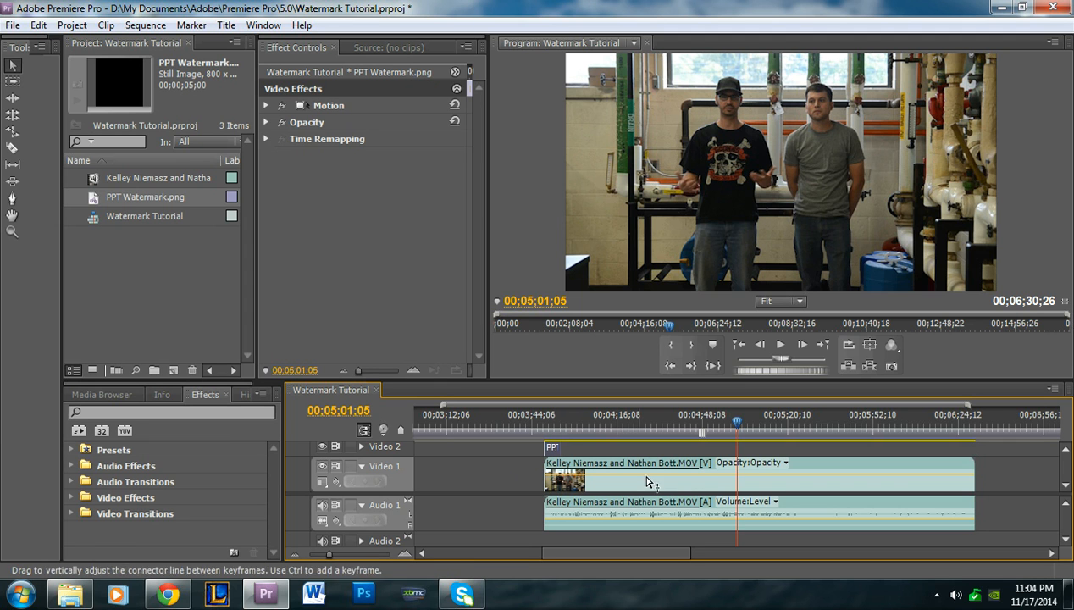
mouse_move(1020, 495)
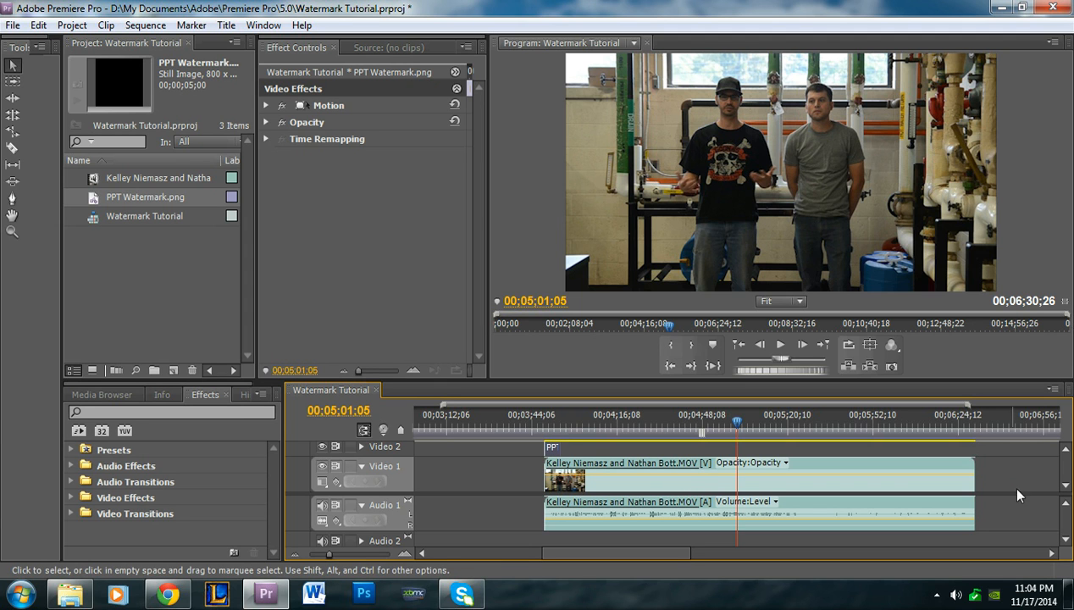
mouse_move(494, 450)
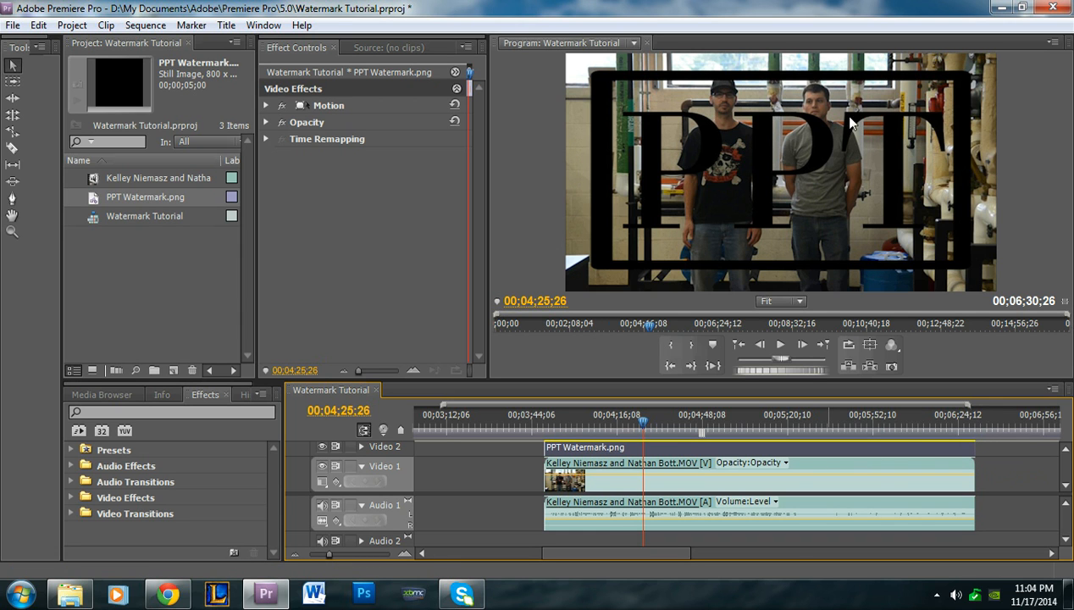
mouse_move(786, 403)
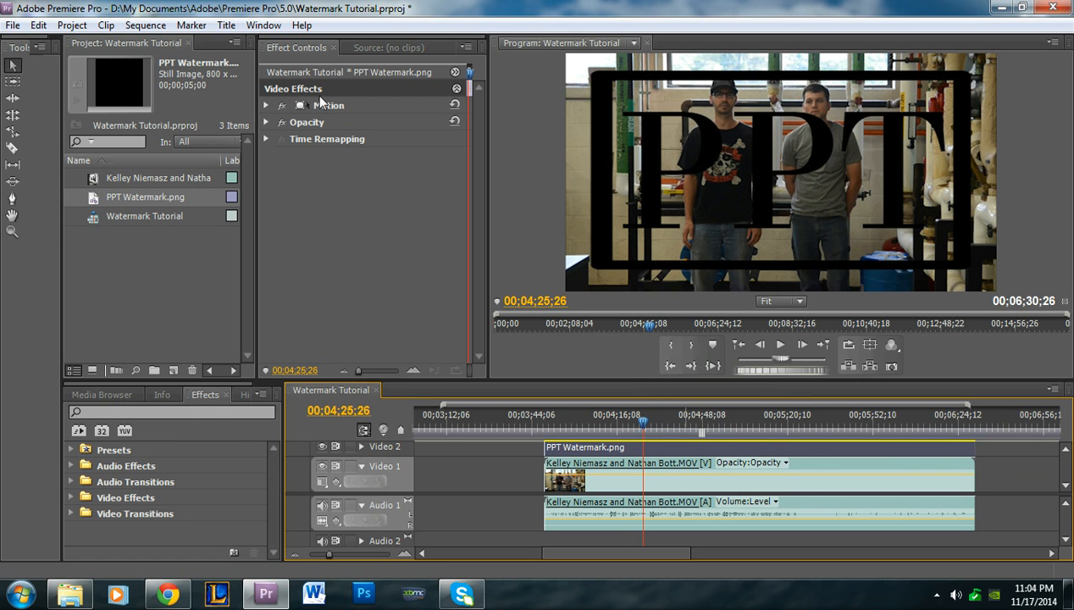
click(328, 105)
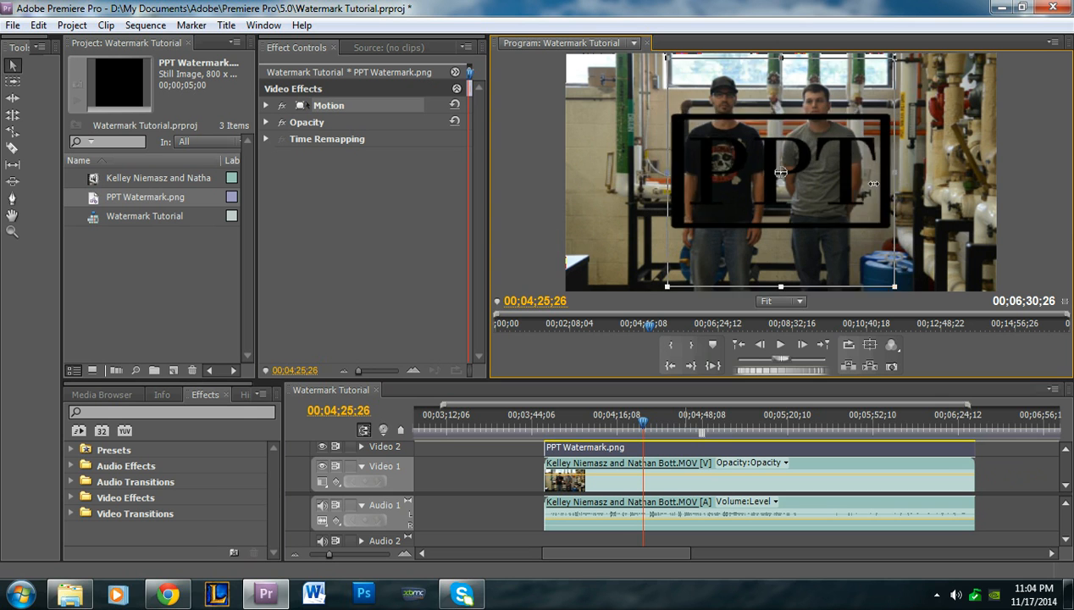
drag(779, 173, 635, 102)
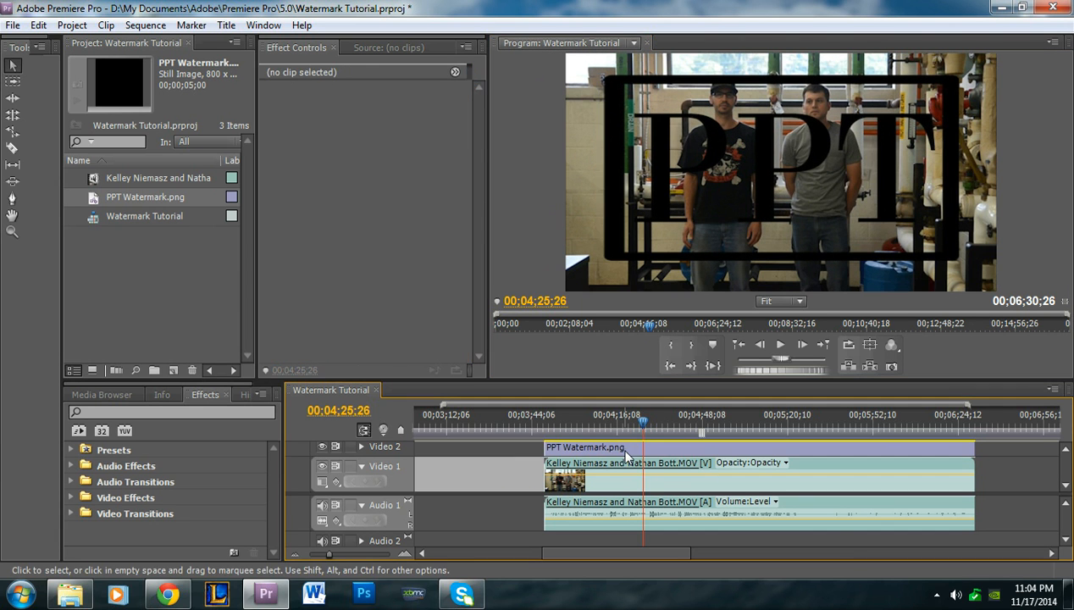
click(585, 447)
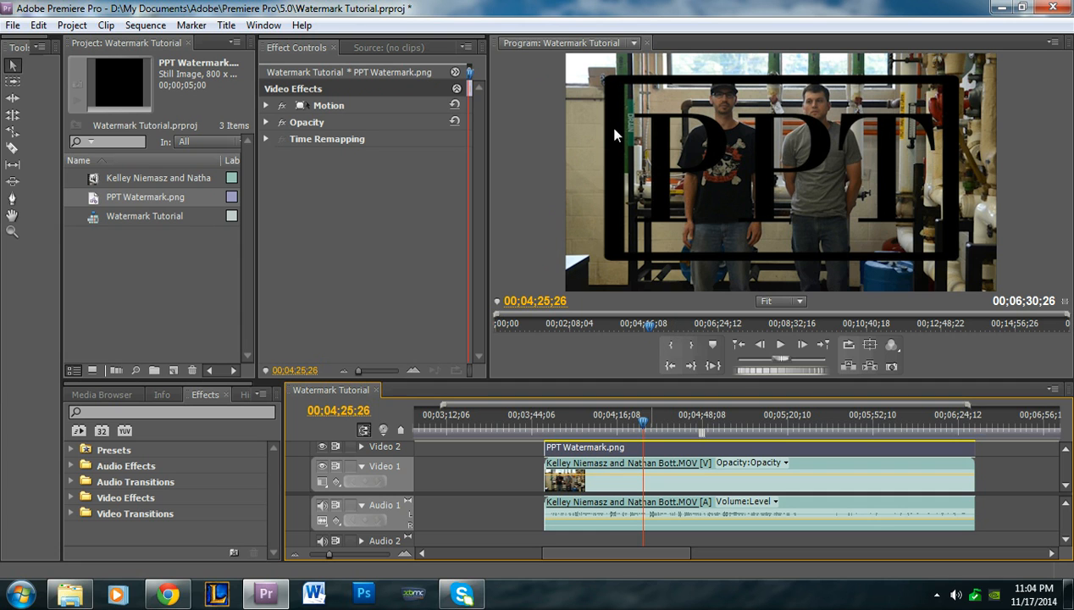
mouse_move(664, 284)
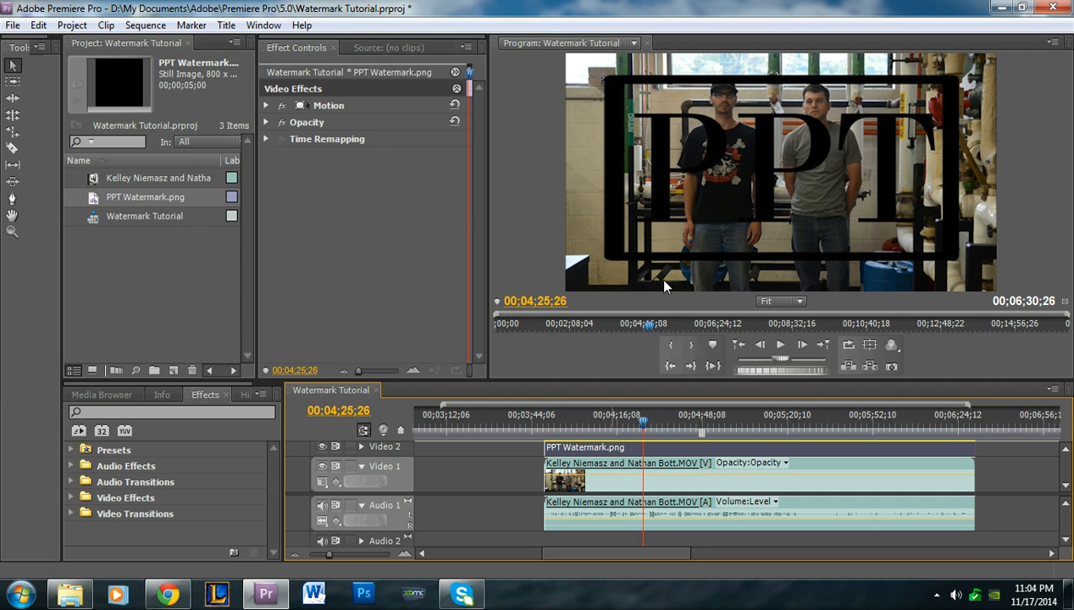
mouse_move(267, 127)
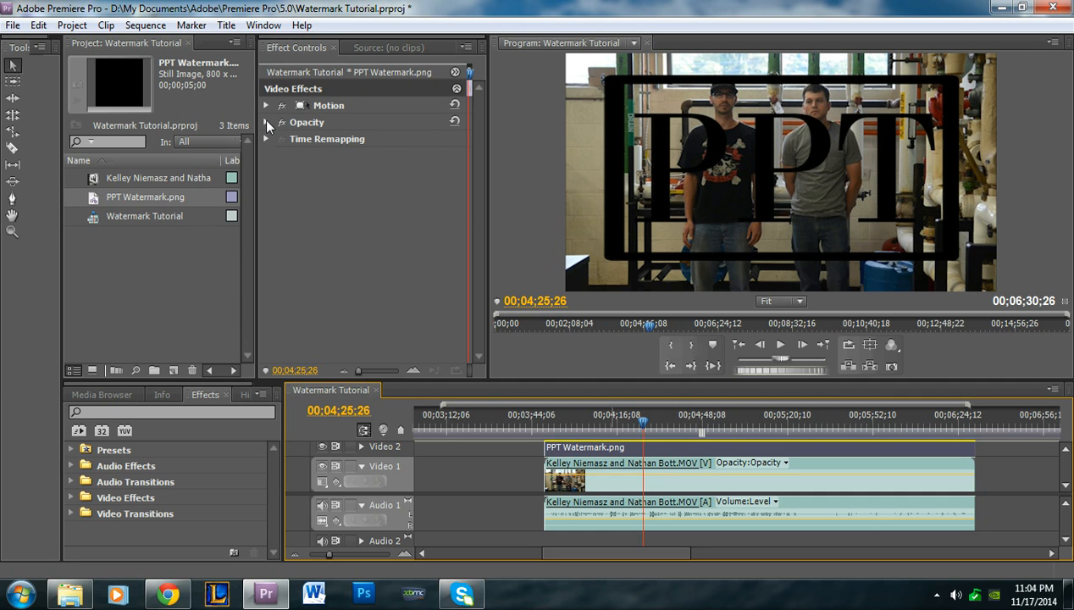
- Lower the PPT Watermark.png clip's Opacity to roughly 79% so it sits semi-transparent over the footage
click(264, 122)
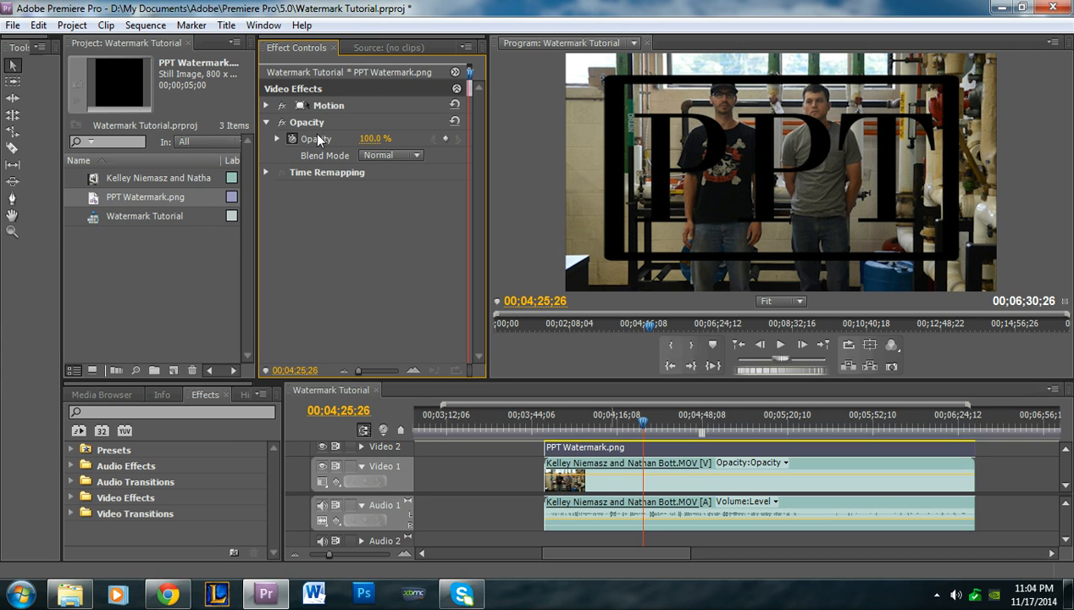
click(266, 122)
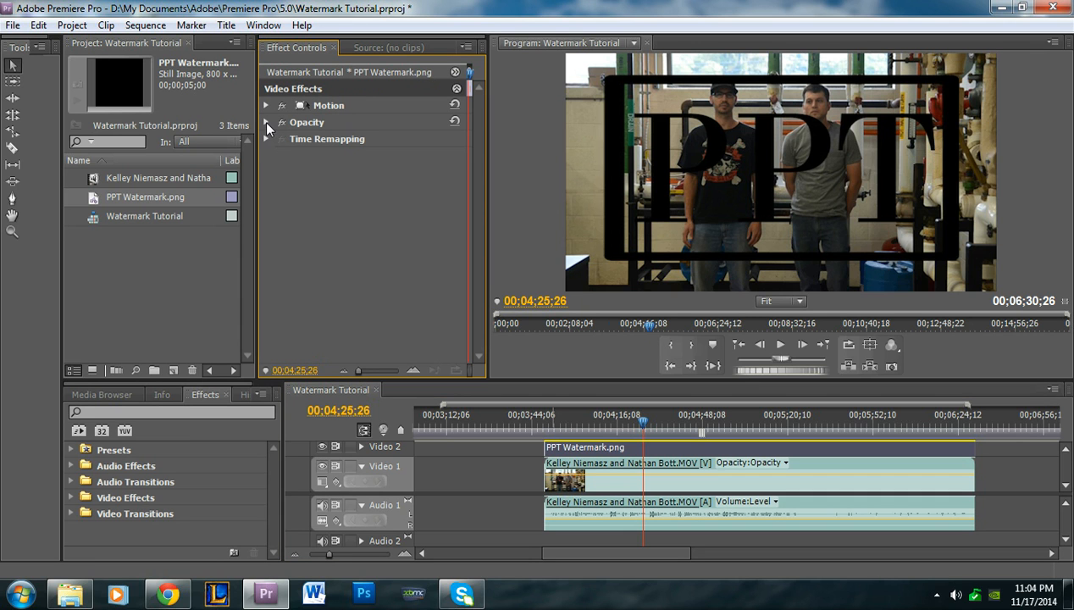
click(264, 122)
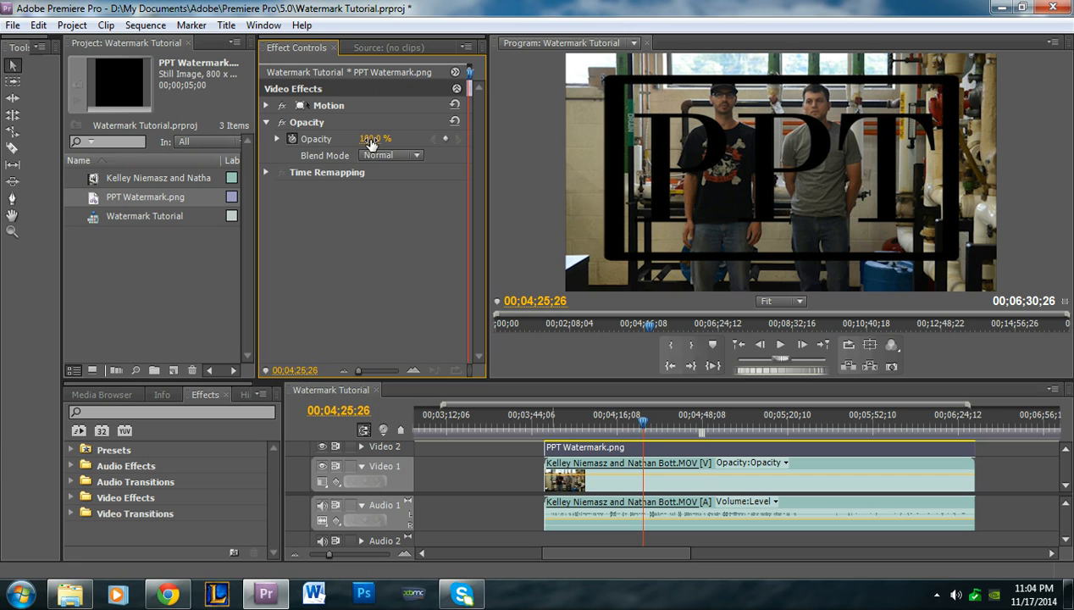
drag(381, 139, 347, 139)
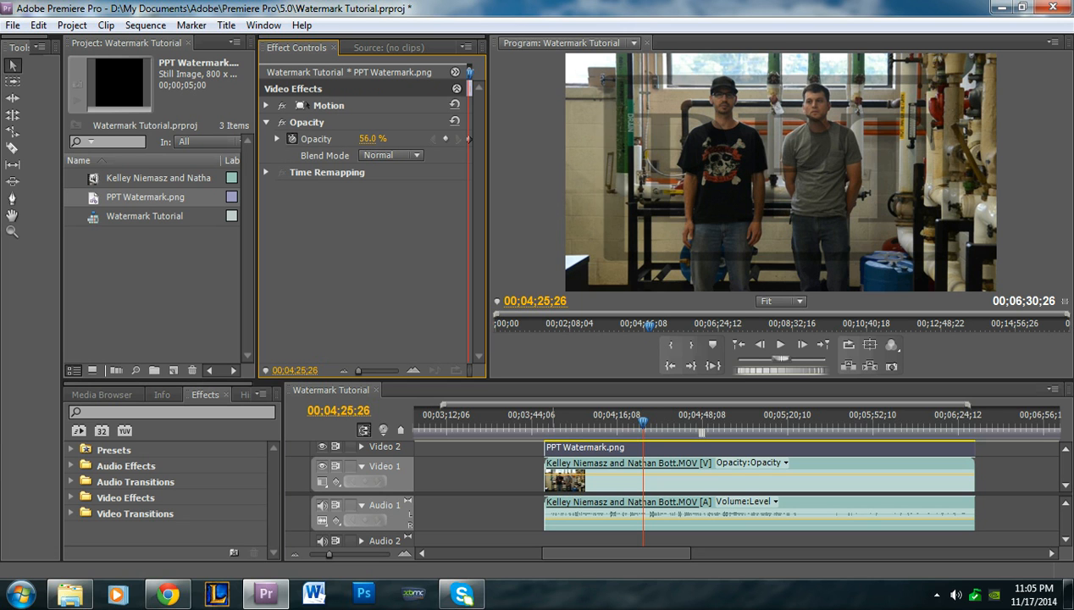
drag(373, 139, 383, 139)
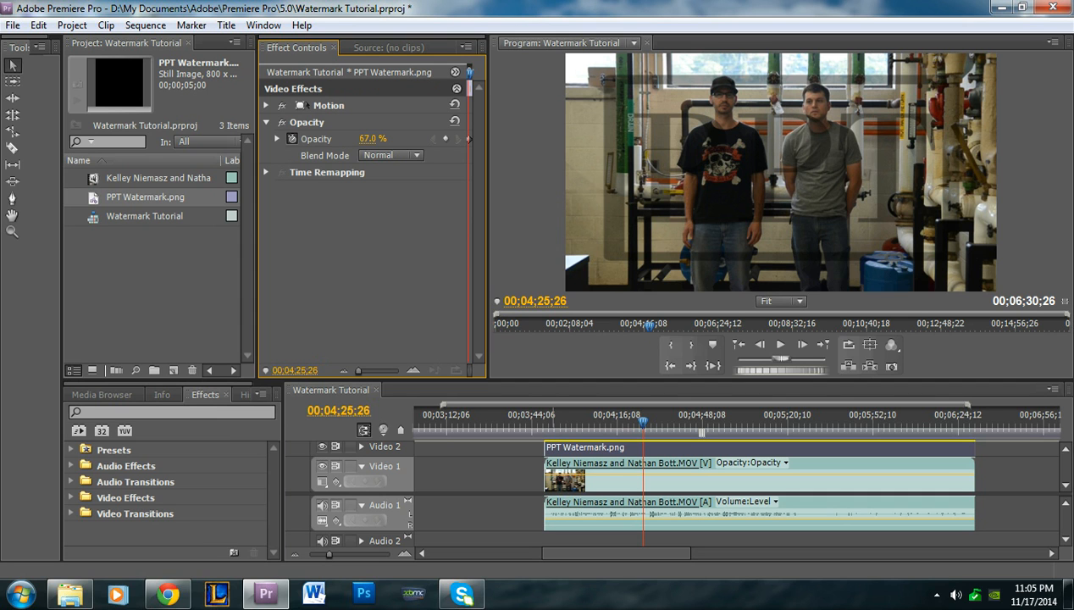
drag(373, 139, 368, 139)
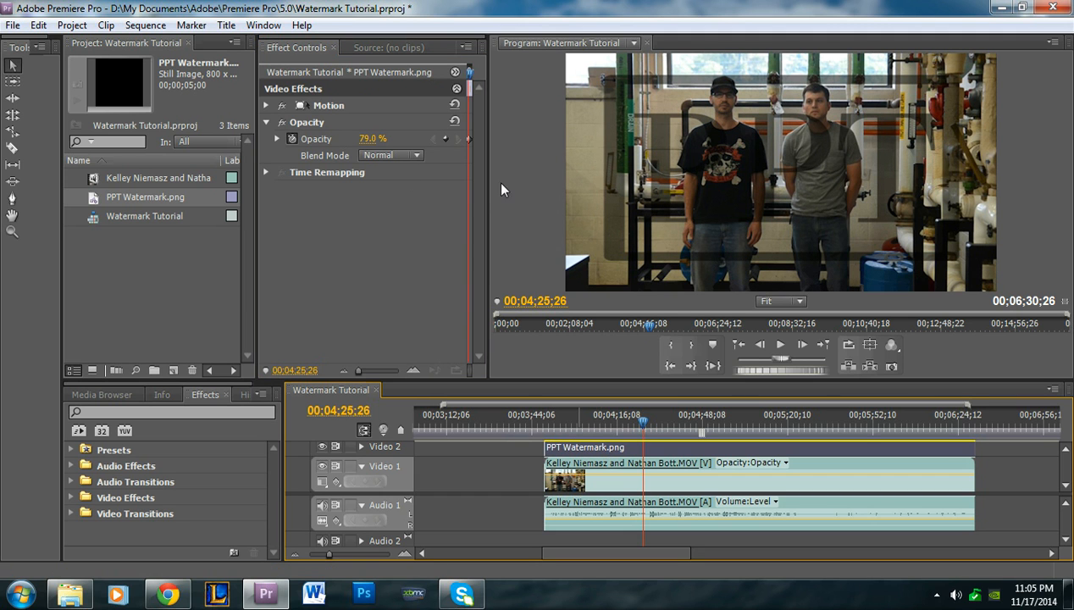
mouse_move(619, 118)
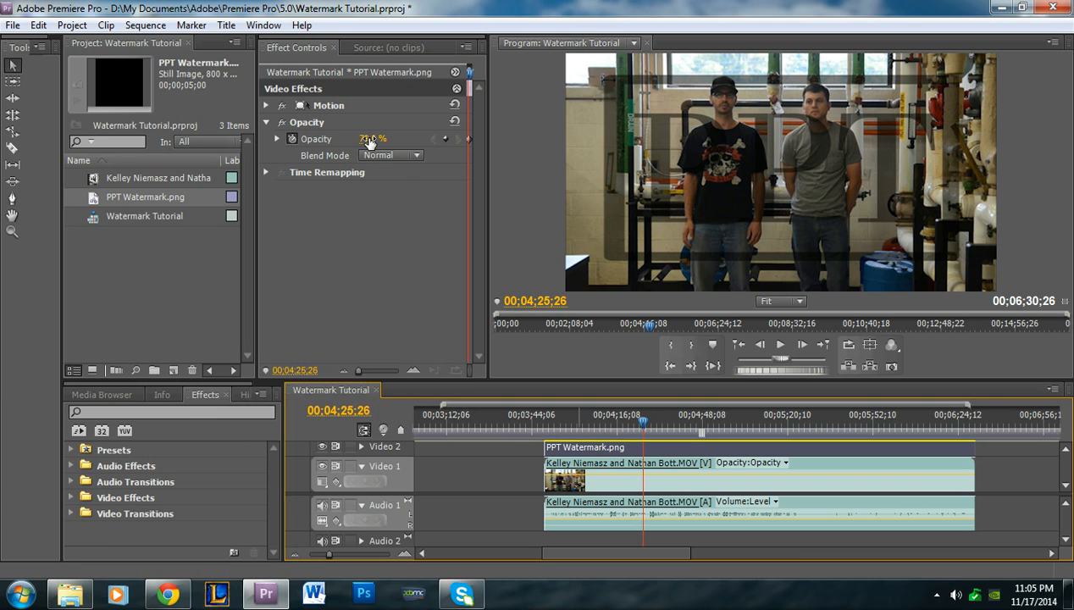
drag(377, 138, 373, 139)
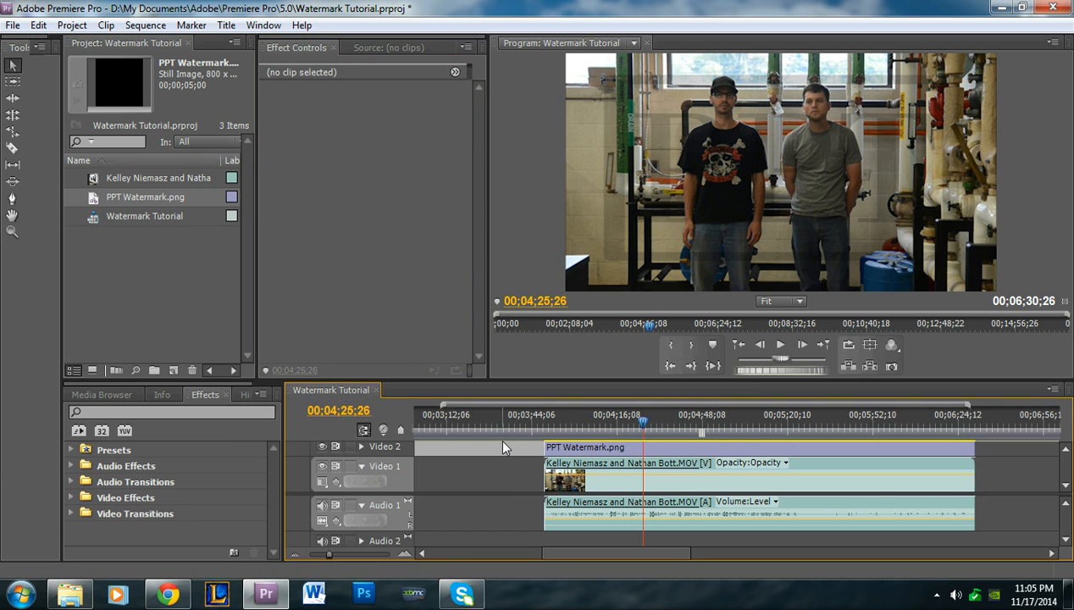
click(592, 448)
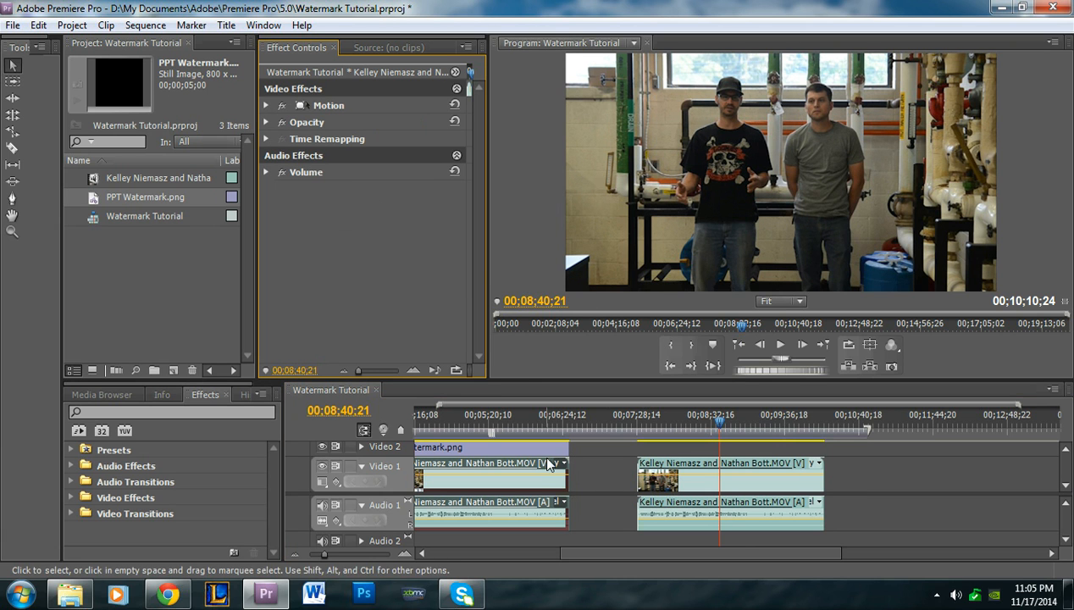
- Make the Project panel active after moving the playhead back to 00;08;25;21
click(133, 269)
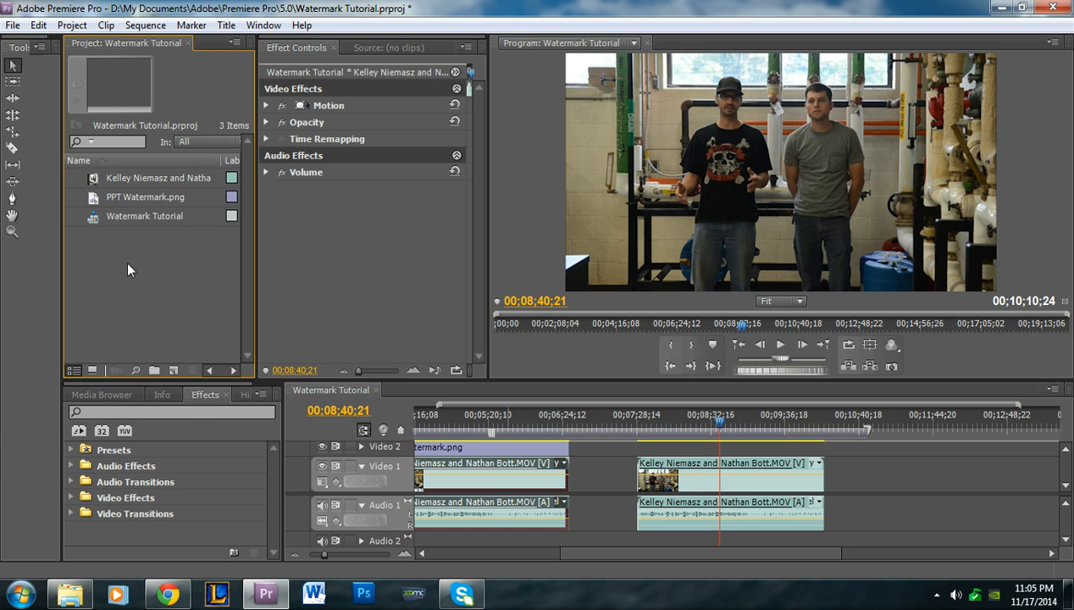
mouse_move(477, 448)
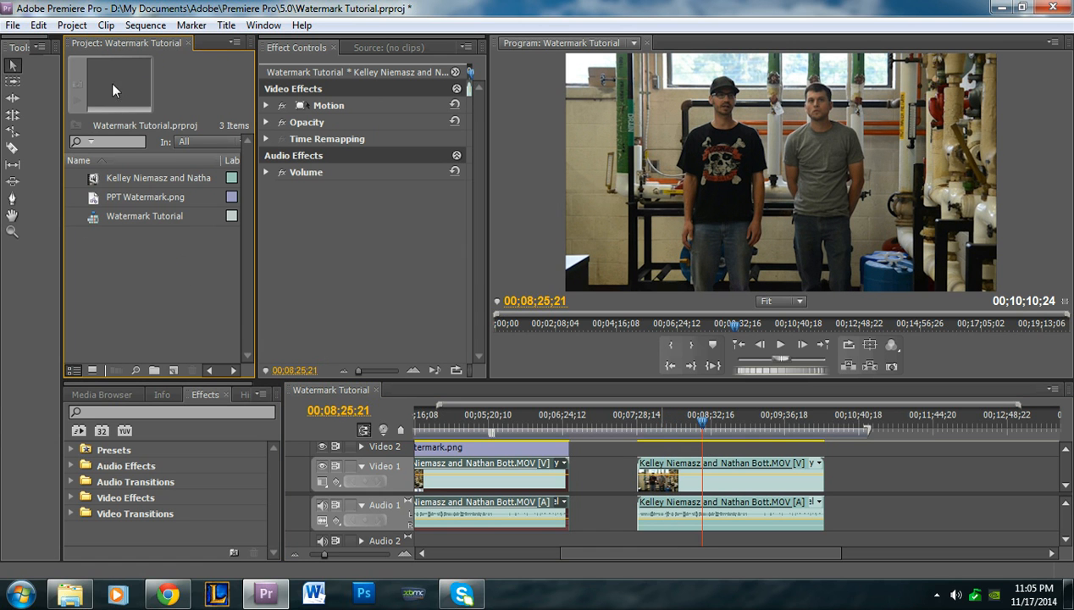
mouse_move(166, 254)
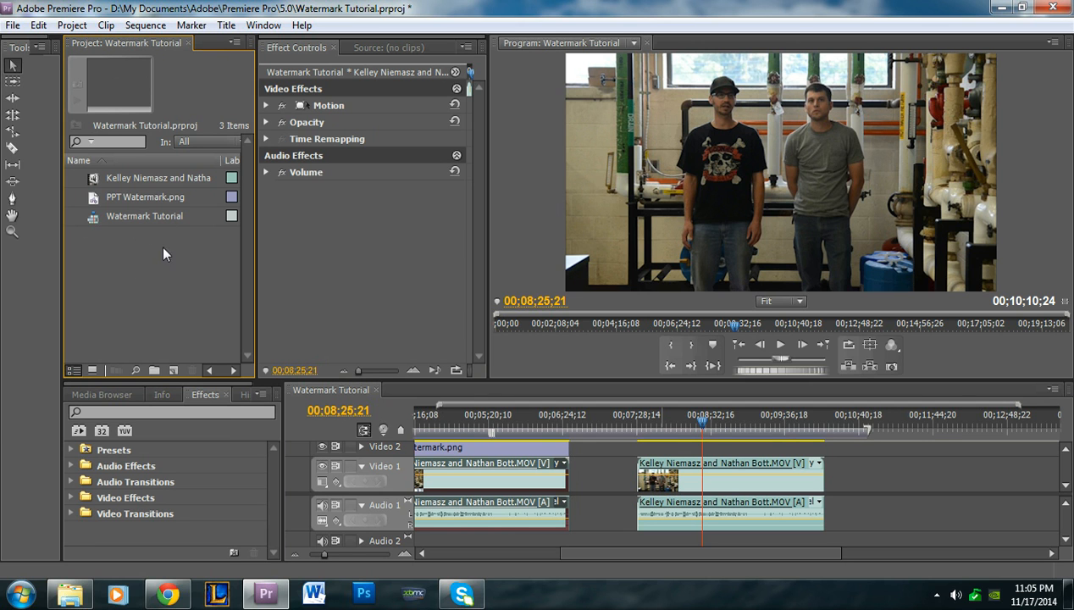
- Create a new Default Still title named 'PPT Watermark PP' and confirm it
right_click(164, 254)
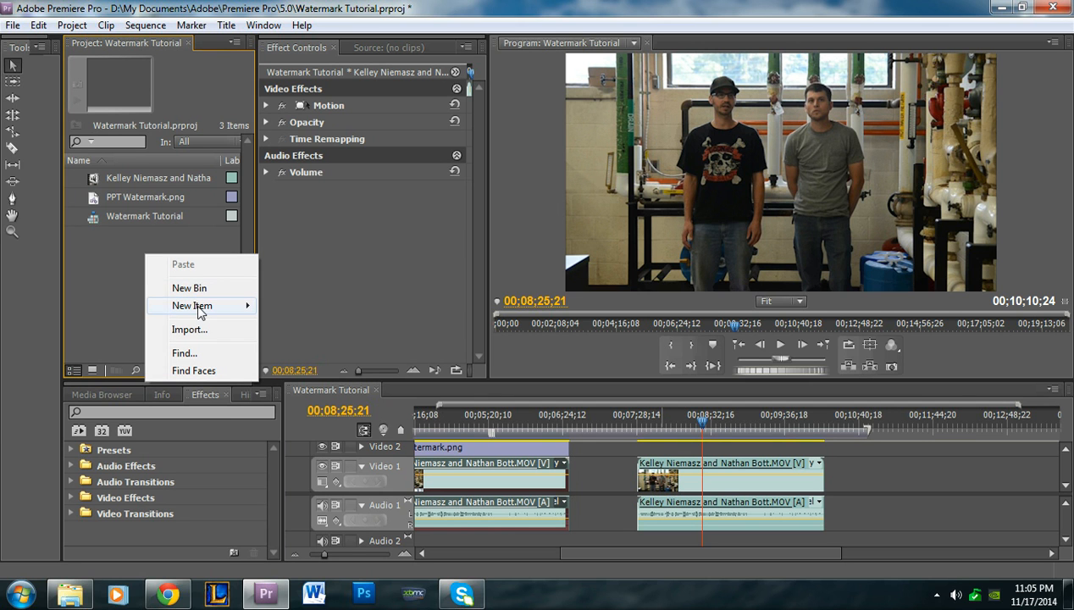
mouse_move(193, 305)
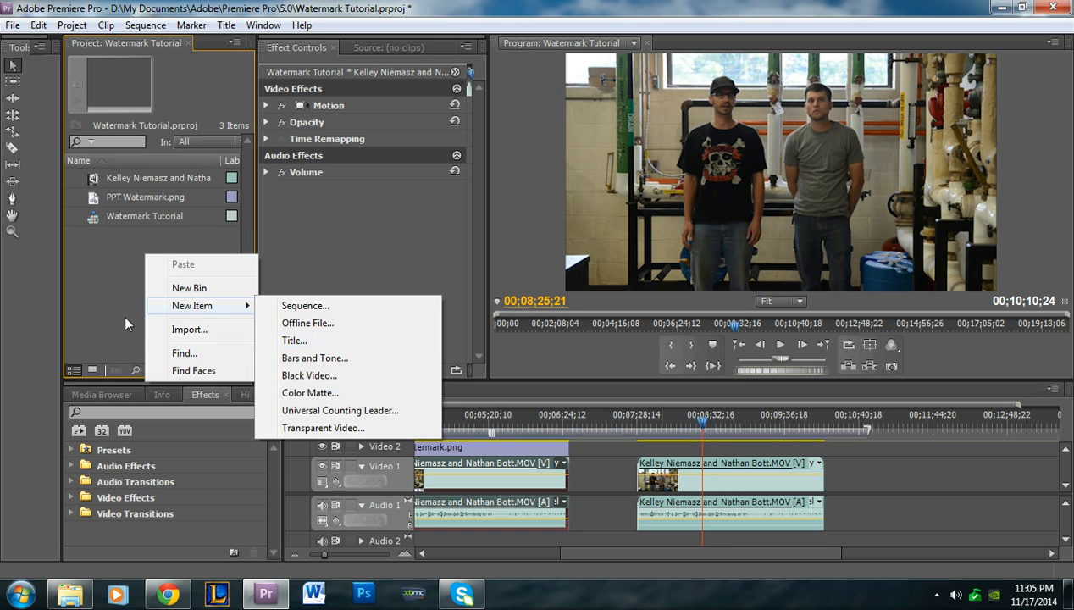
click(225, 25)
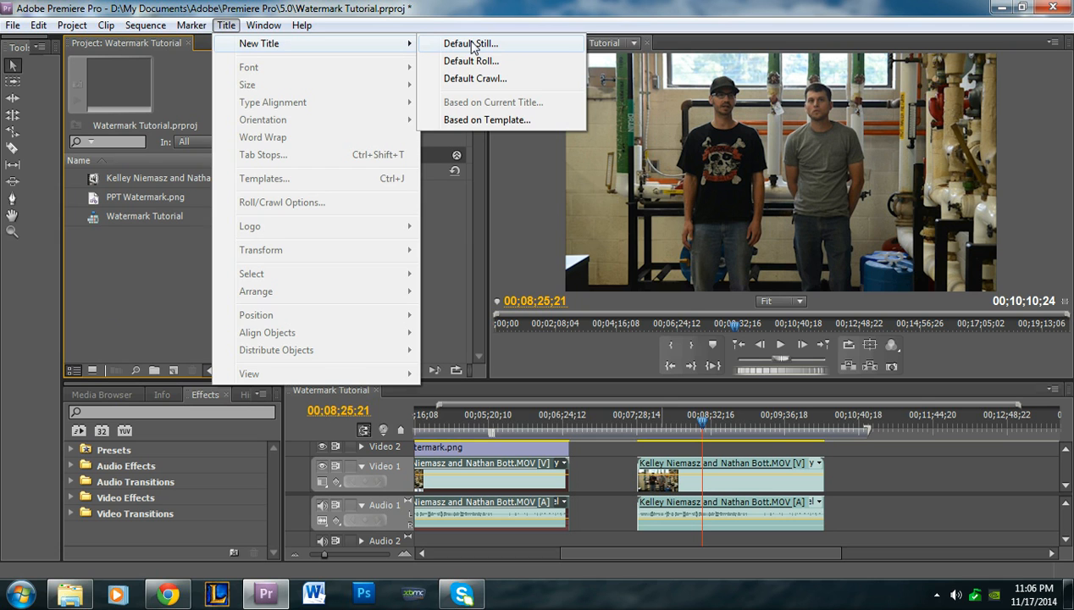
click(471, 44)
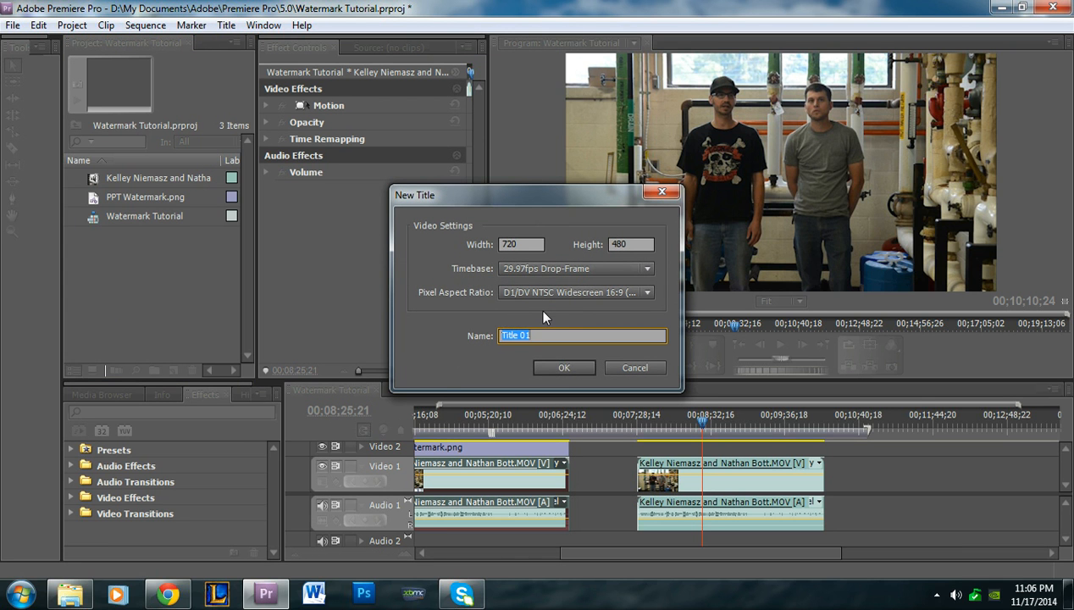
text(PPT Watermark)
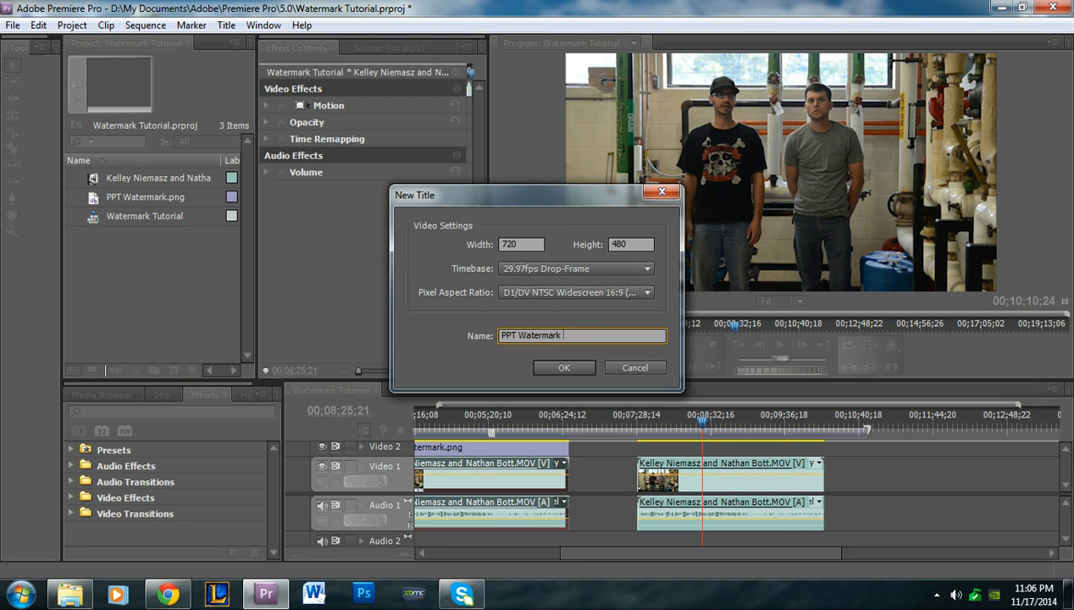
text(PP)
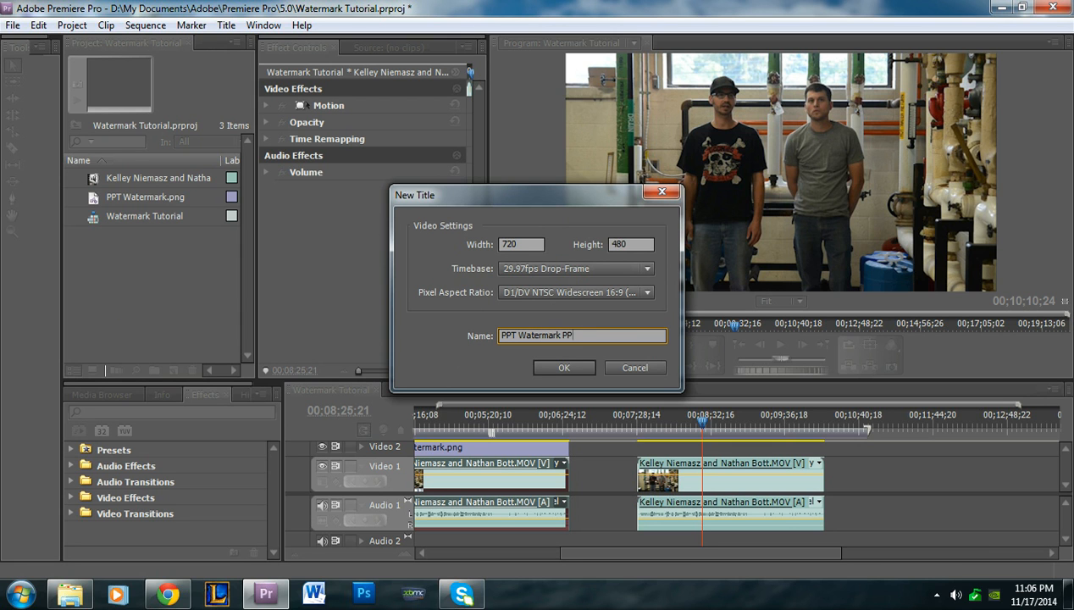
mouse_move(153, 199)
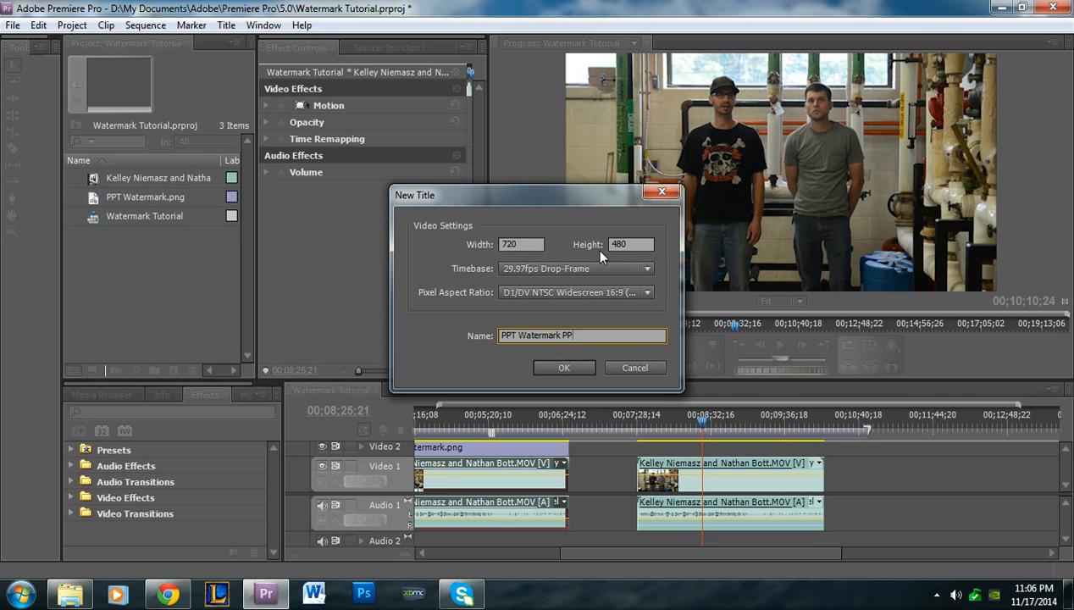
click(563, 368)
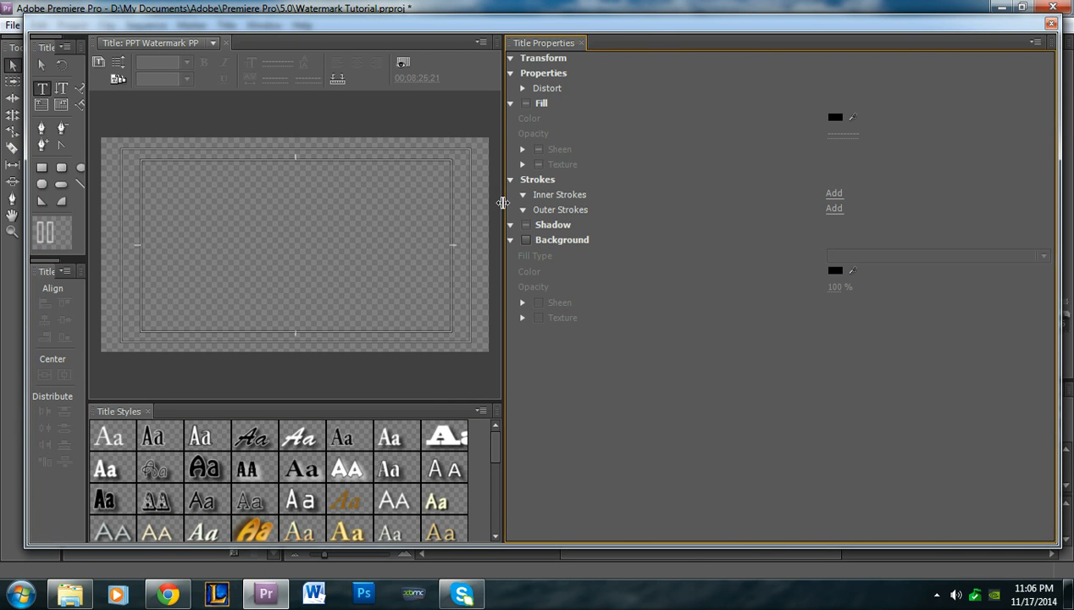
click(640, 240)
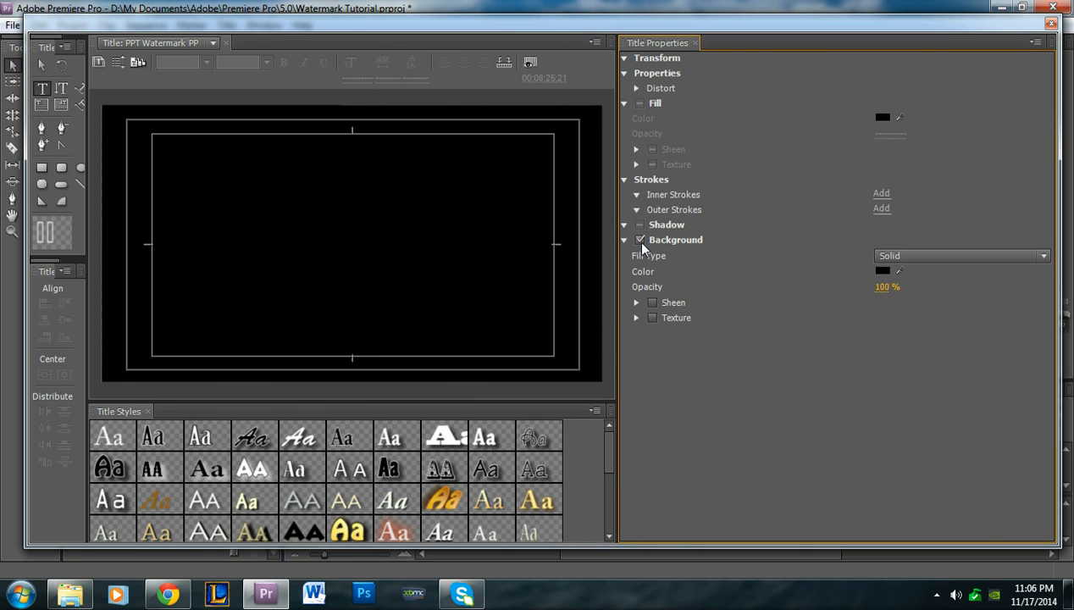
click(641, 240)
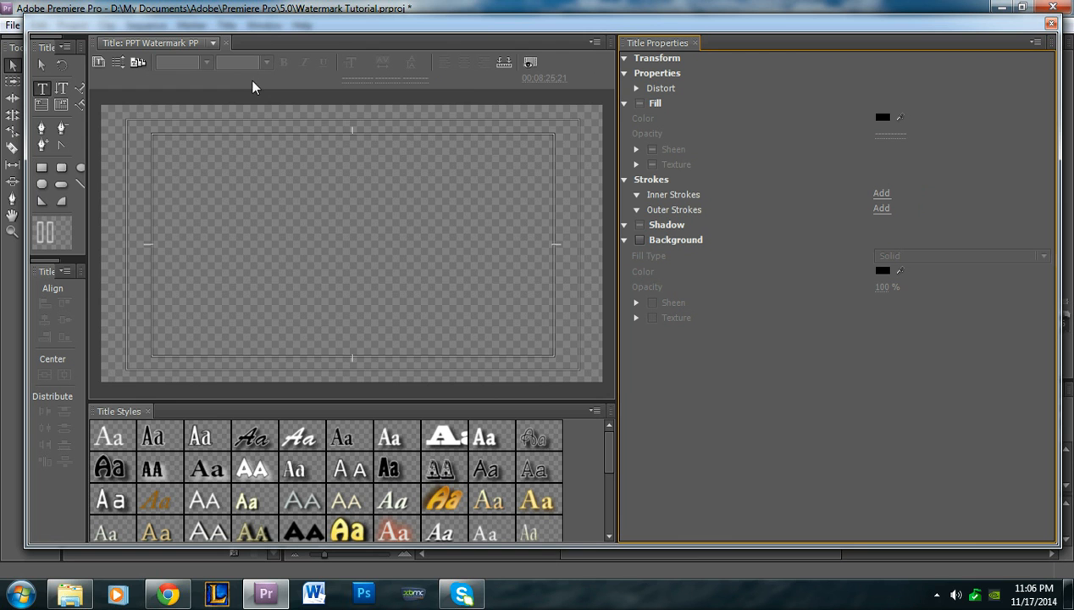
click(530, 61)
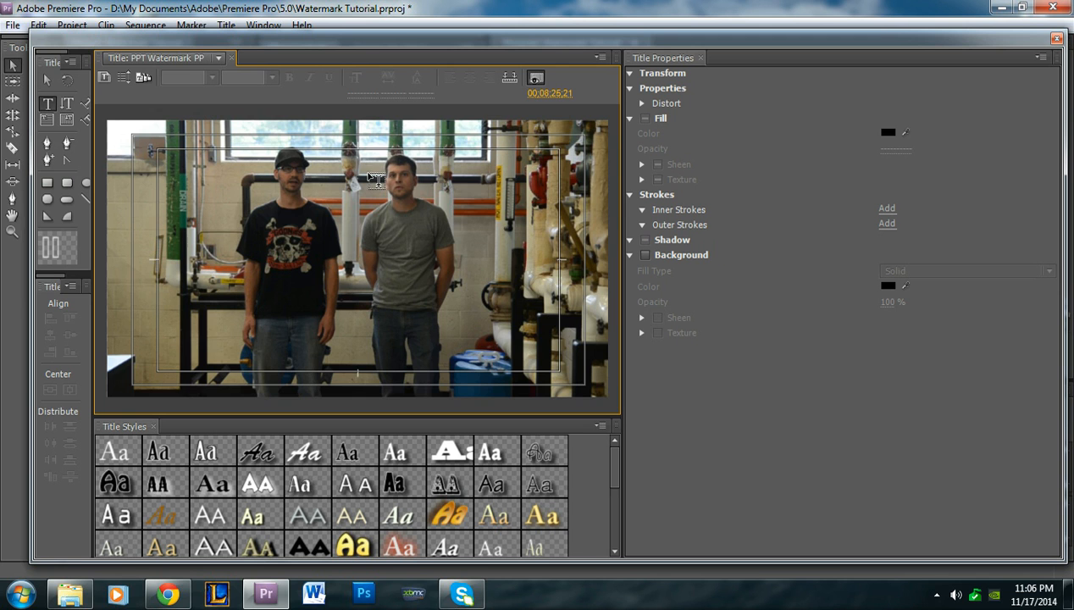
click(536, 77)
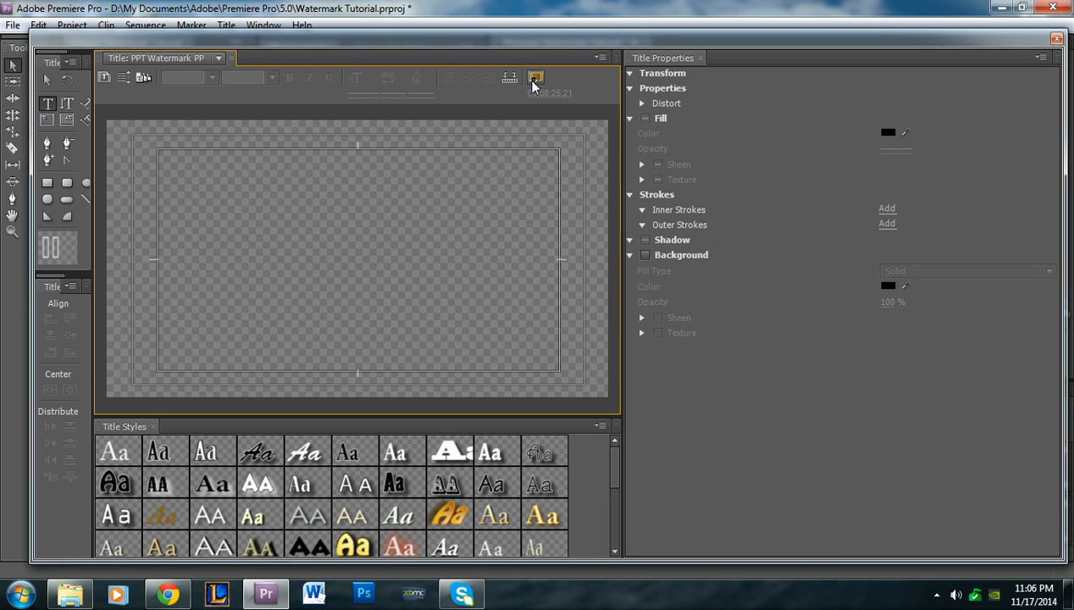
click(647, 254)
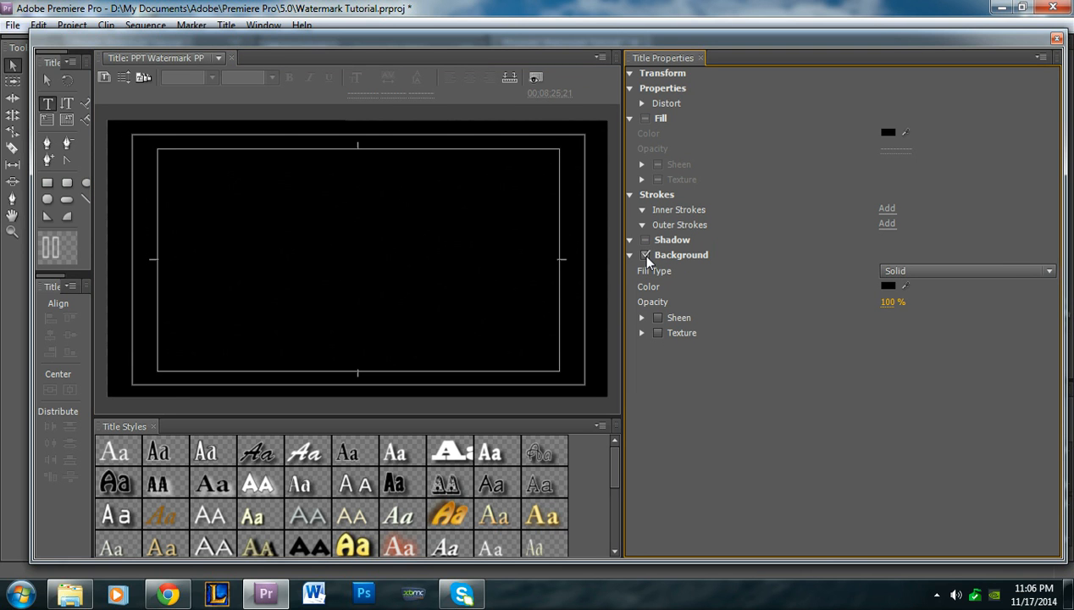
click(647, 254)
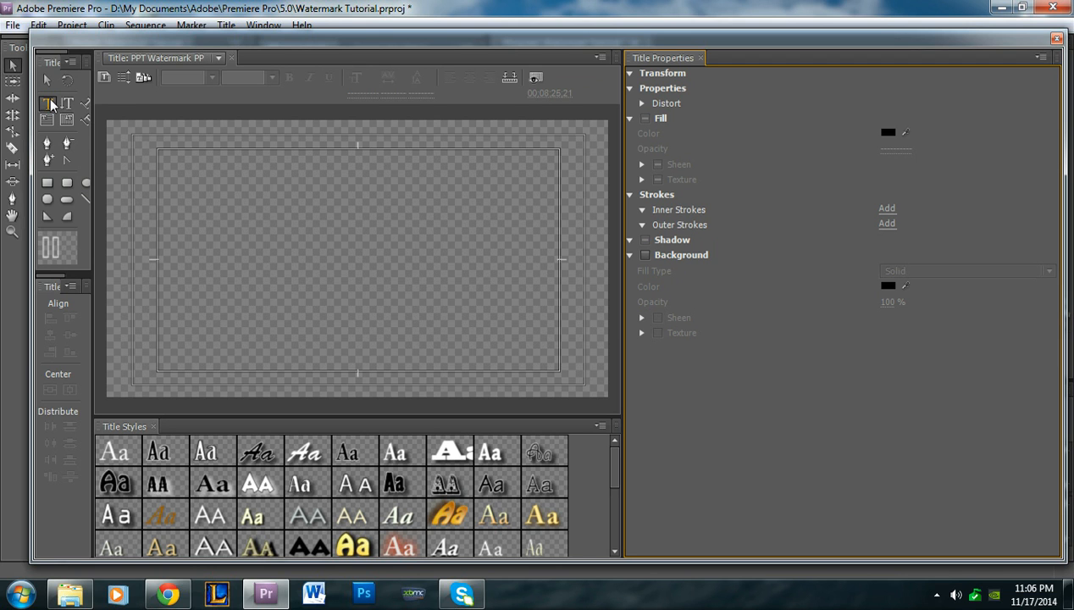
- Choose the Rounded Rectangle Tool to draw a large shape across the title canvas
click(68, 183)
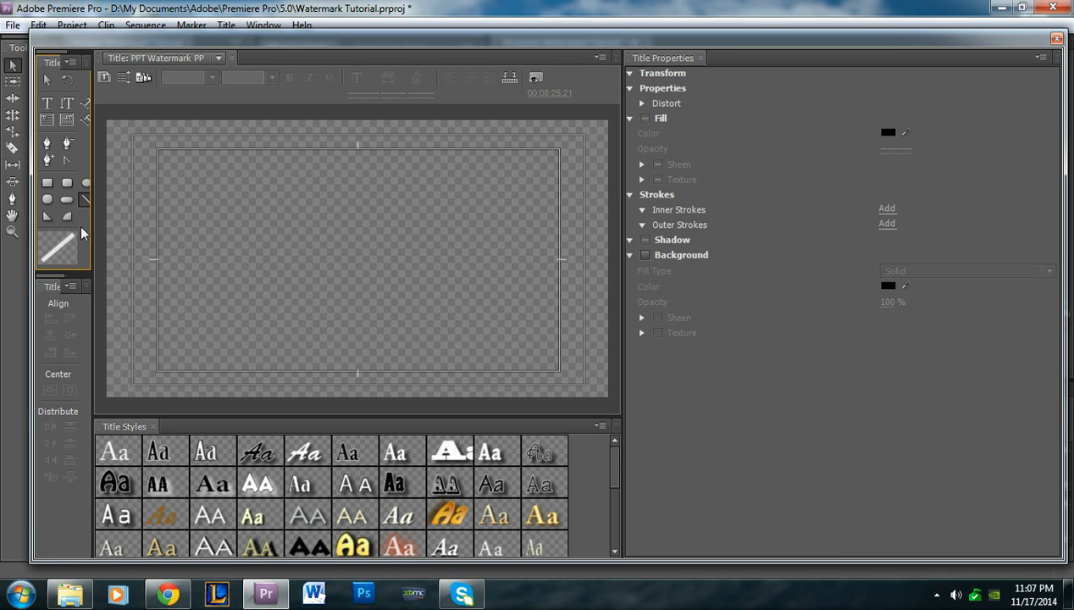
mouse_move(68, 217)
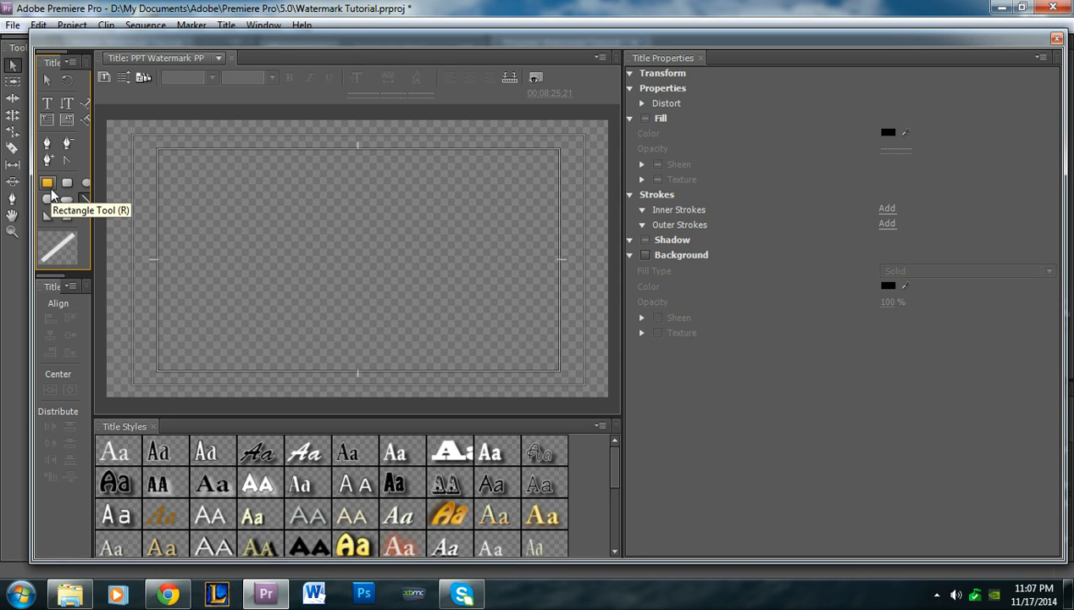
mouse_move(53, 194)
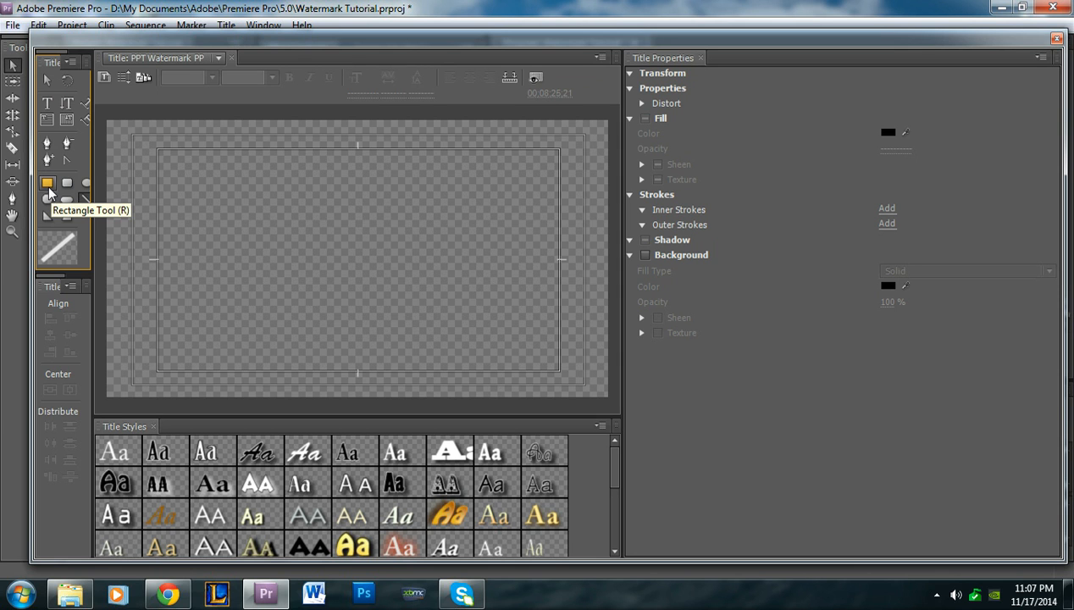
mouse_move(49, 193)
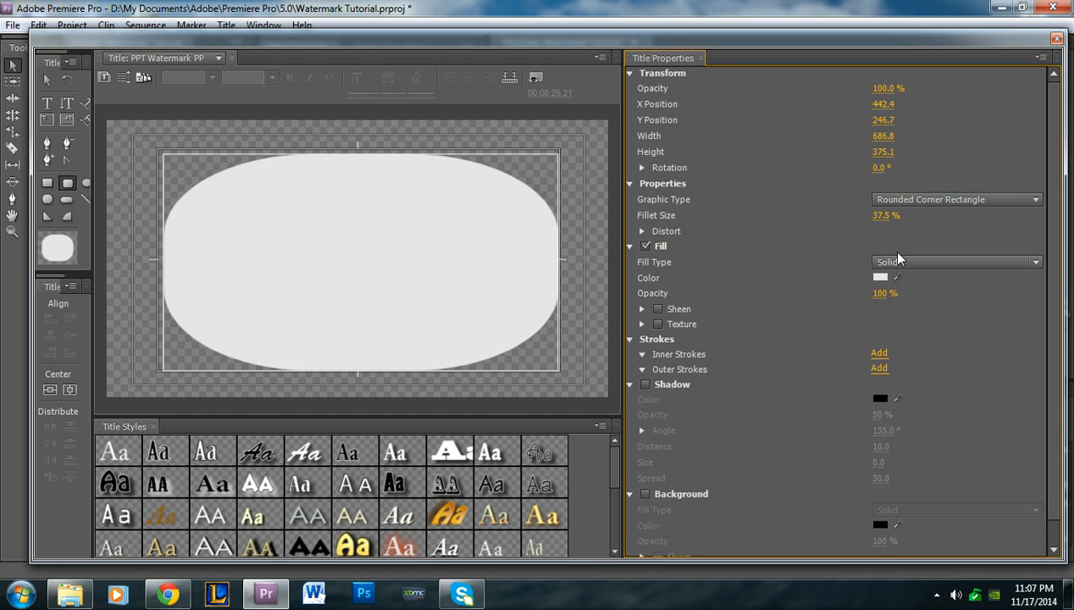
click(646, 246)
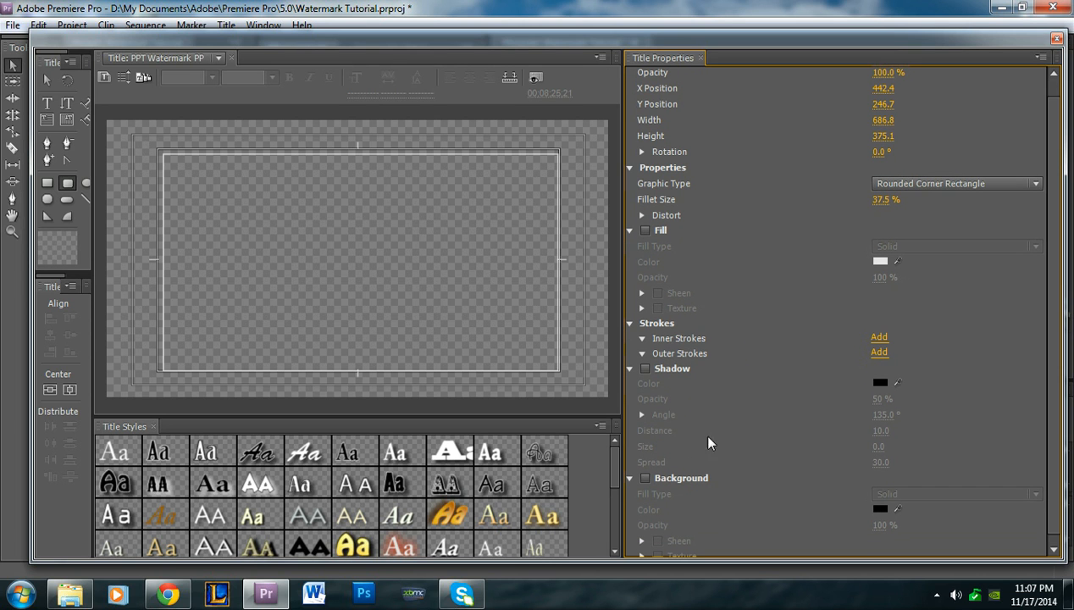
click(879, 337)
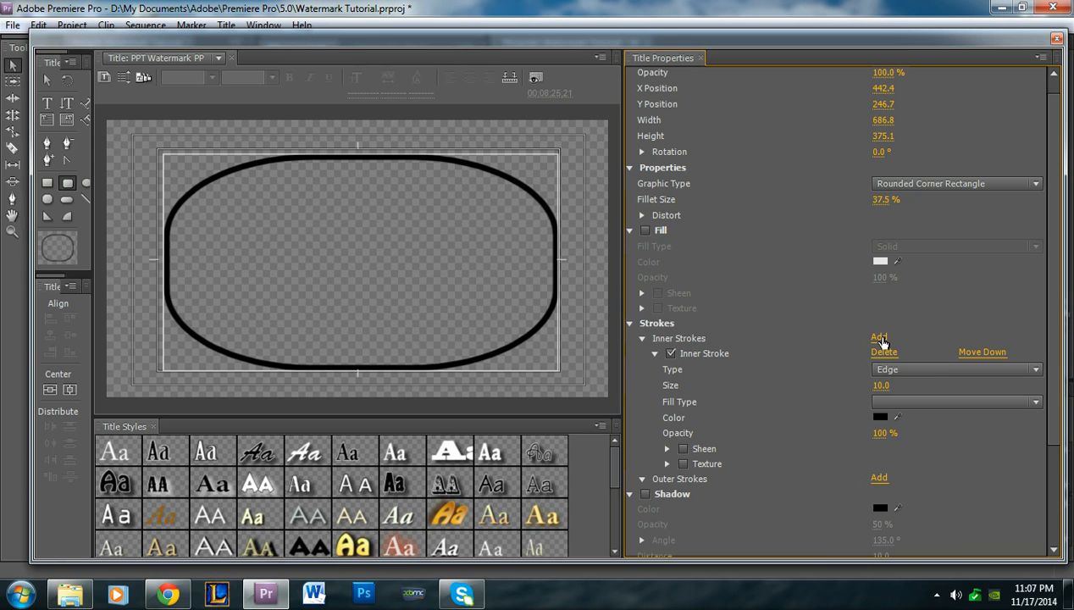
mouse_move(688, 337)
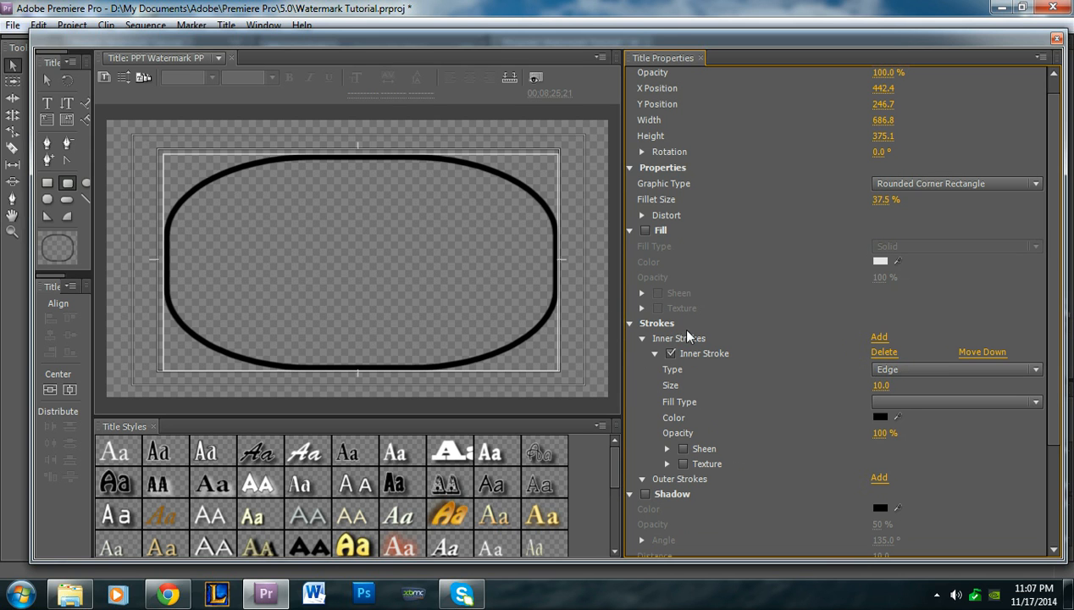
click(671, 354)
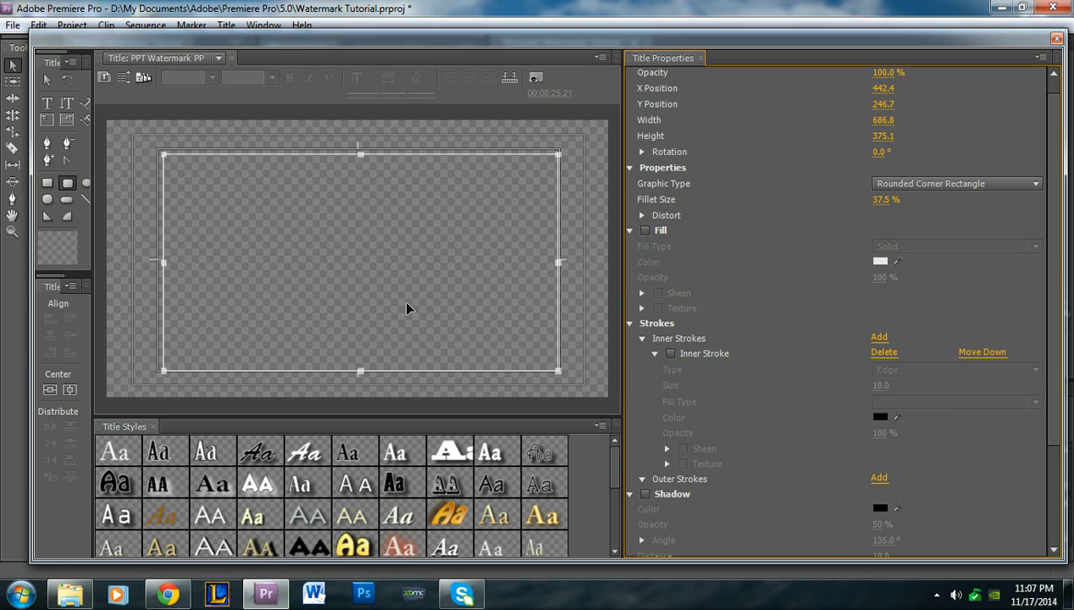
click(646, 230)
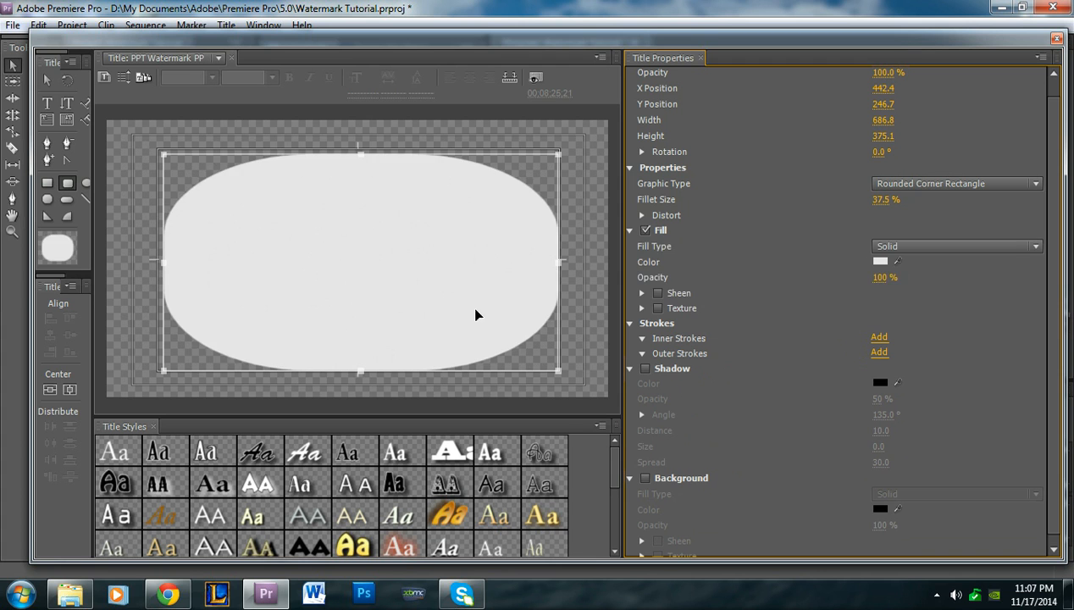
mouse_move(332, 231)
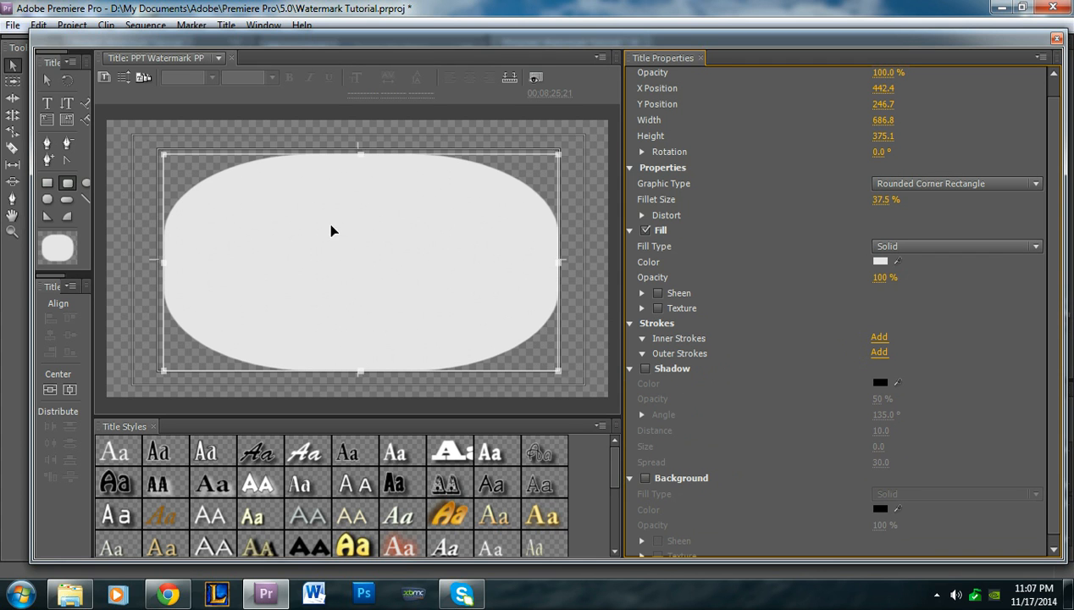
- Stretch the rounded rectangle's left and top handles outward to make it wider and taller
click(68, 183)
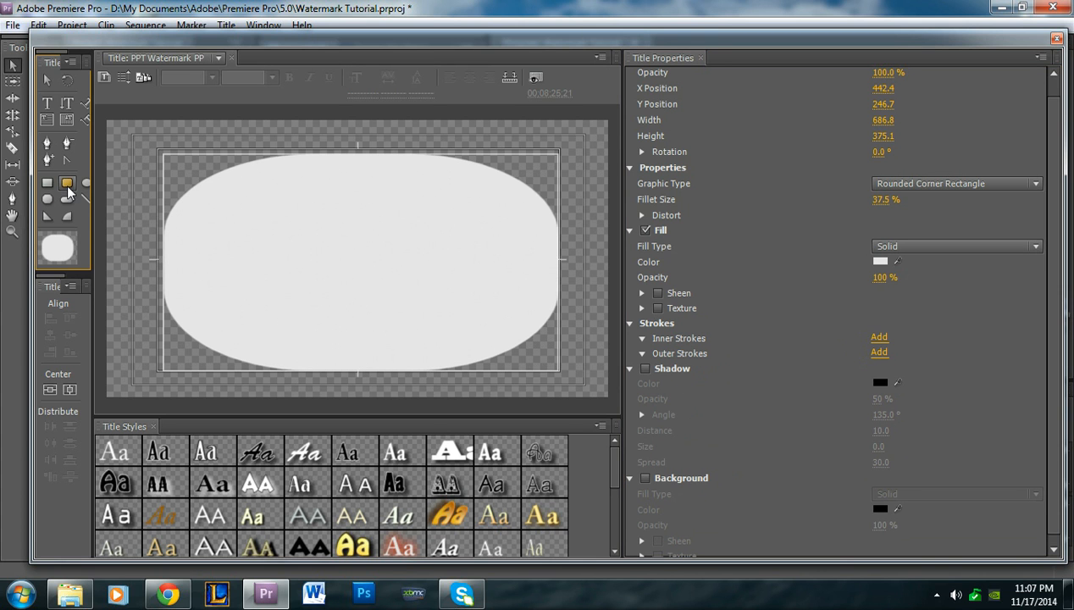
mouse_move(68, 183)
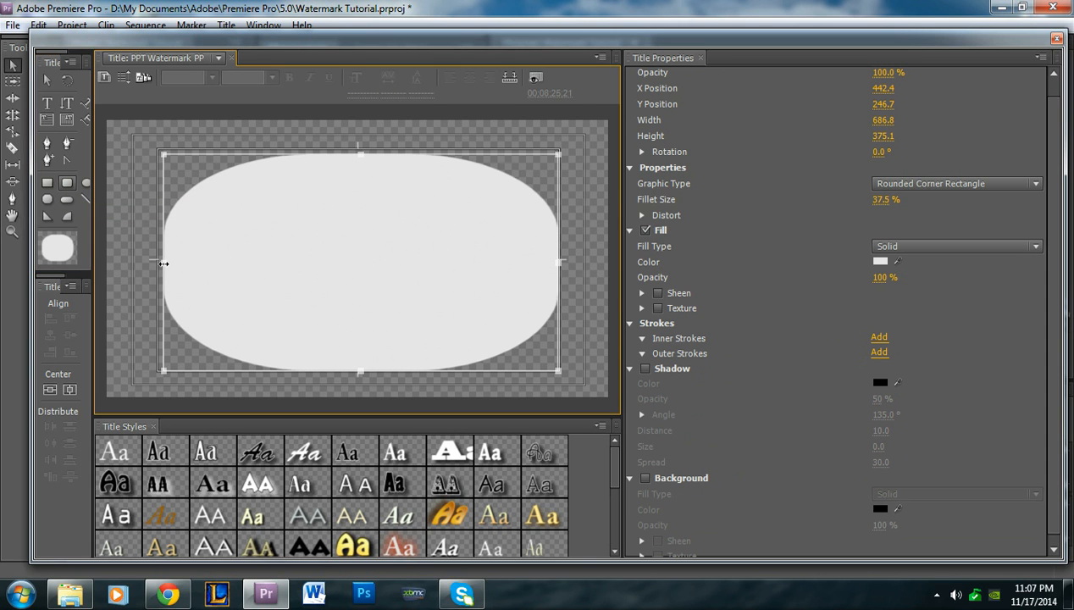
drag(162, 264, 156, 261)
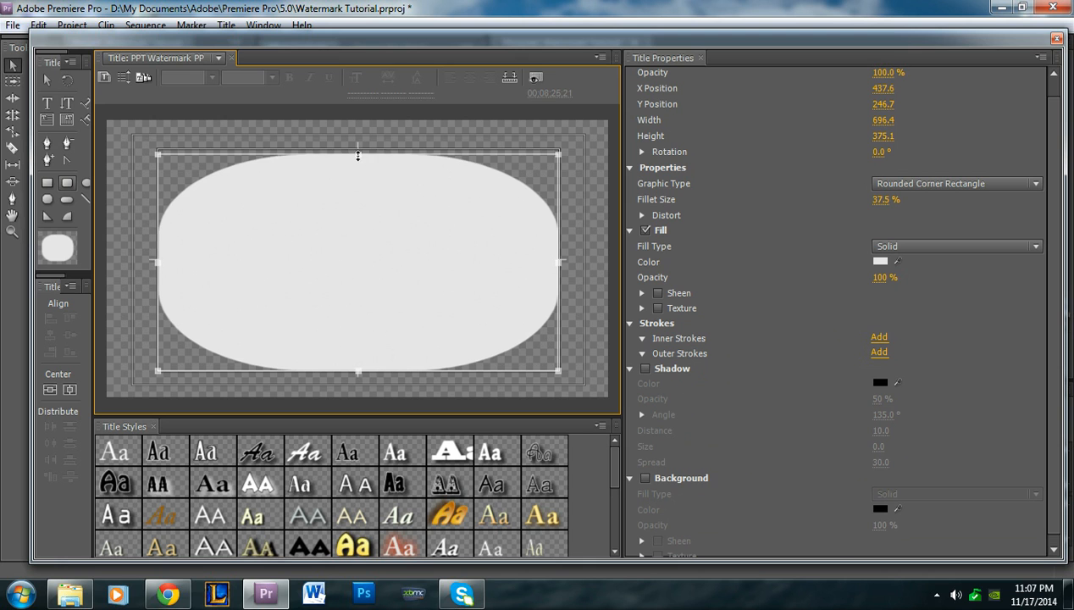
drag(357, 156, 357, 151)
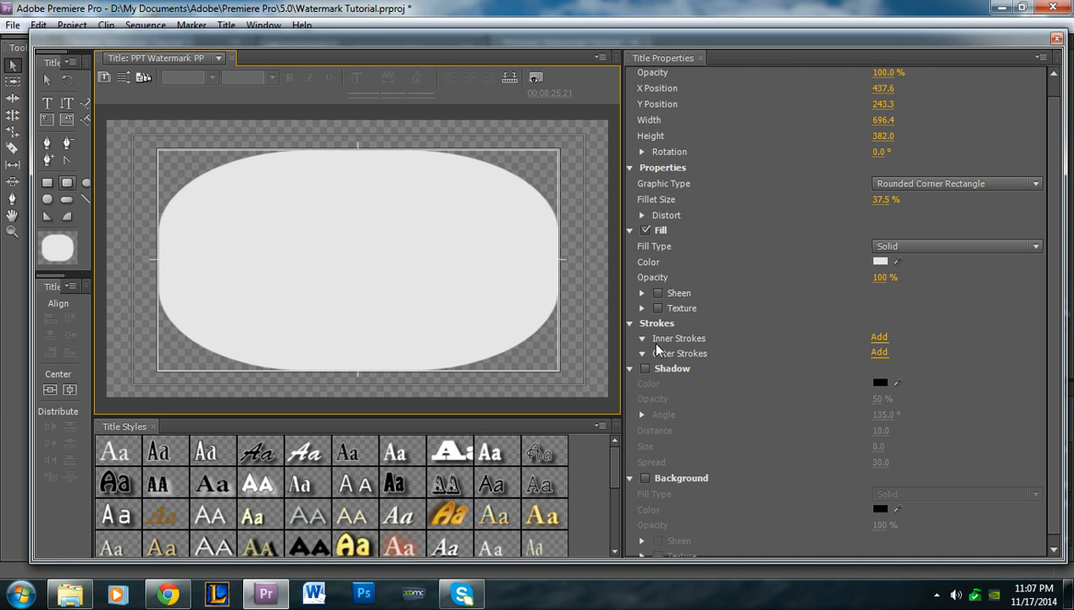
- Uncheck Fill in Title Properties so the rounded rectangle keeps only its bounds
click(356, 258)
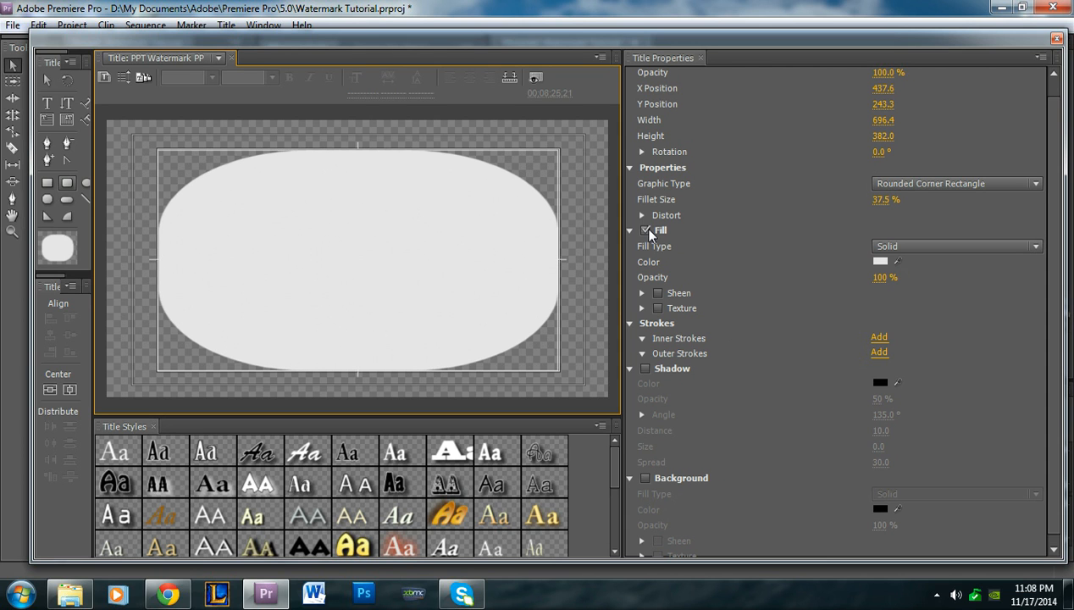
click(647, 230)
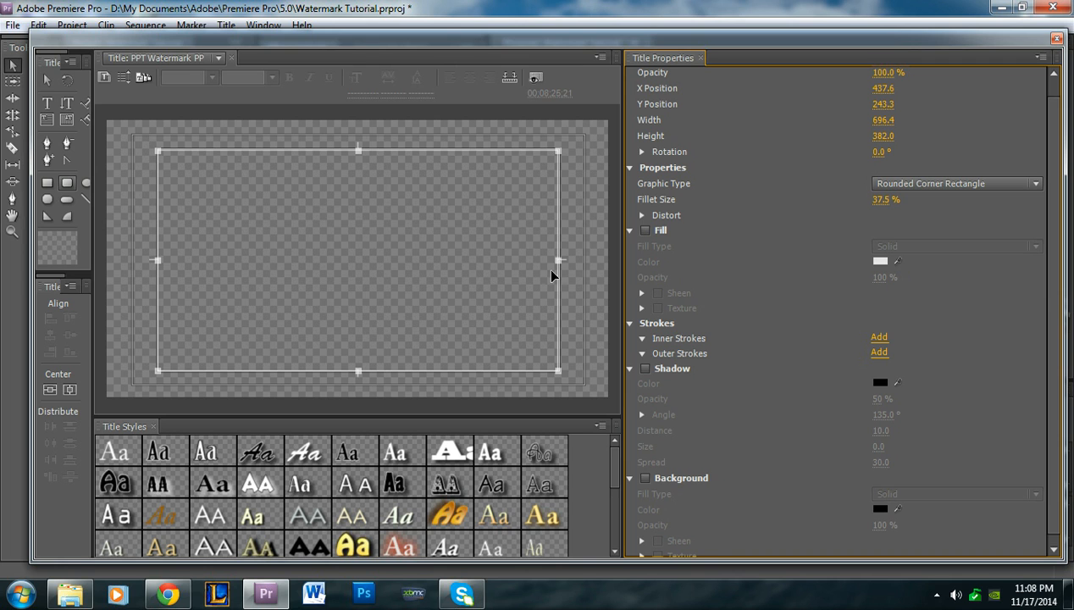
mouse_move(561, 282)
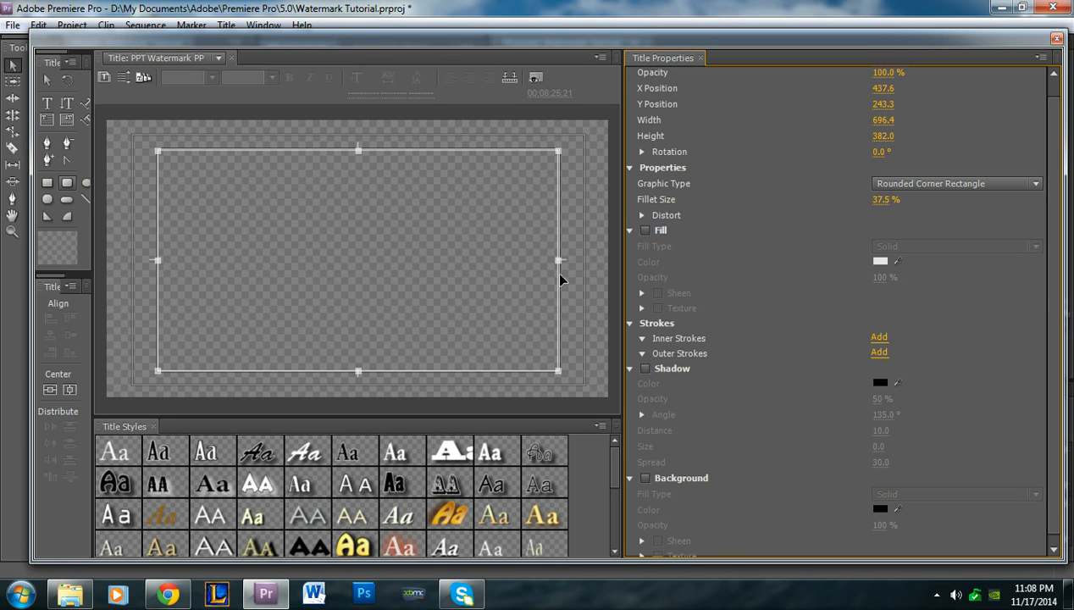
mouse_move(542, 287)
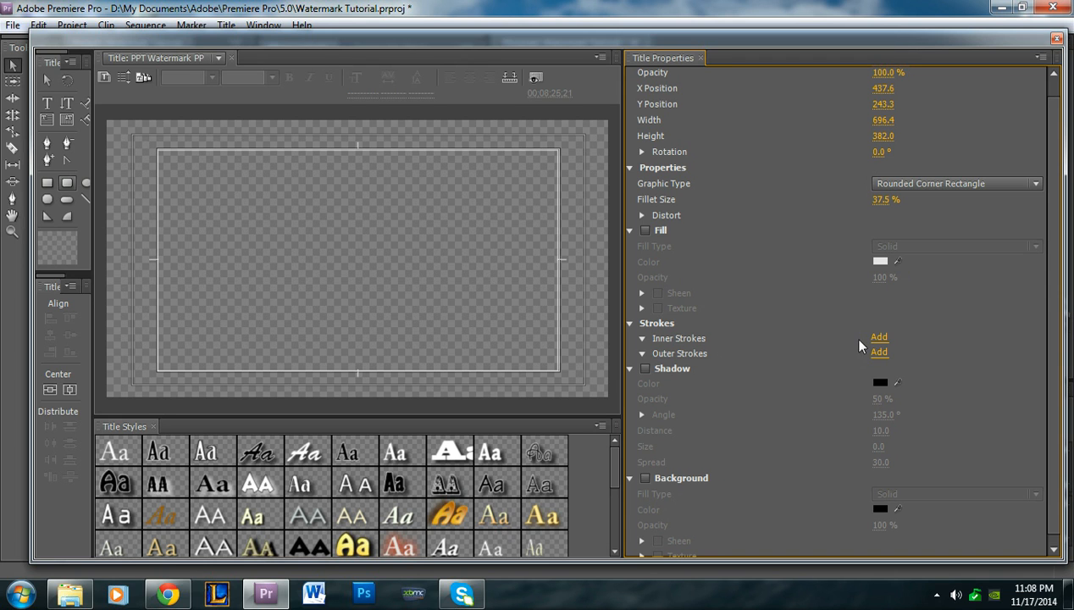
- Add a black Edge inner stroke of size 11 to the rounded rectangle
click(878, 337)
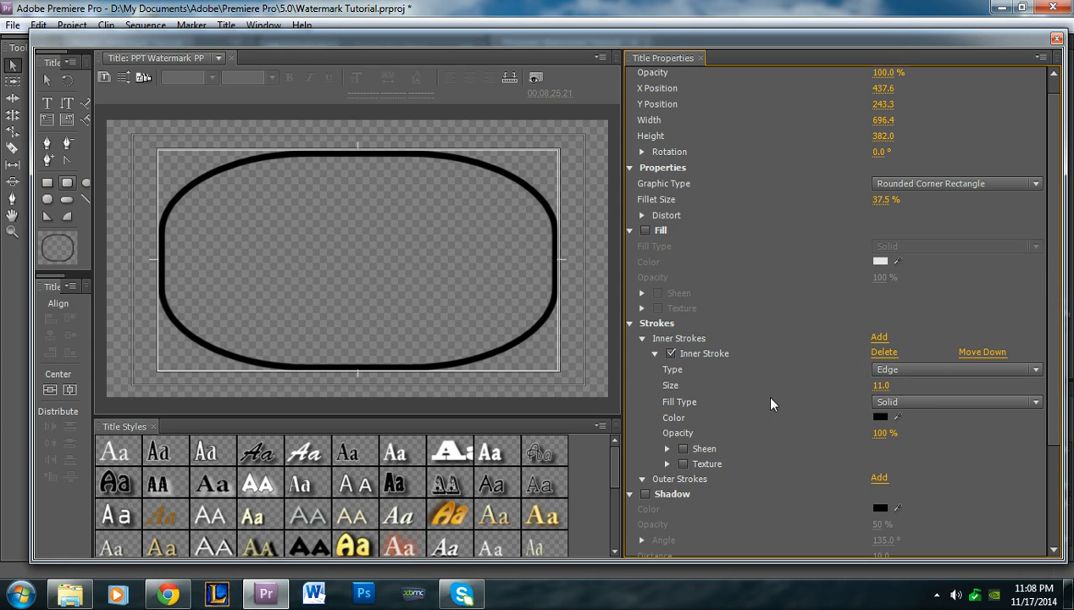
click(48, 103)
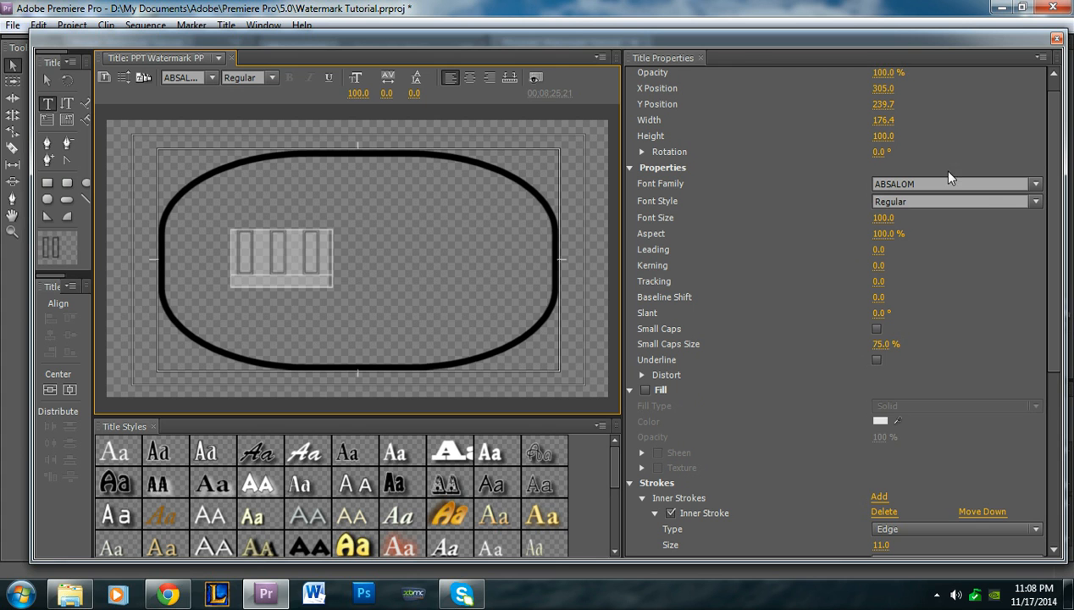
- Set the PPT text's font family to Adobe Garamond Pro
click(1035, 183)
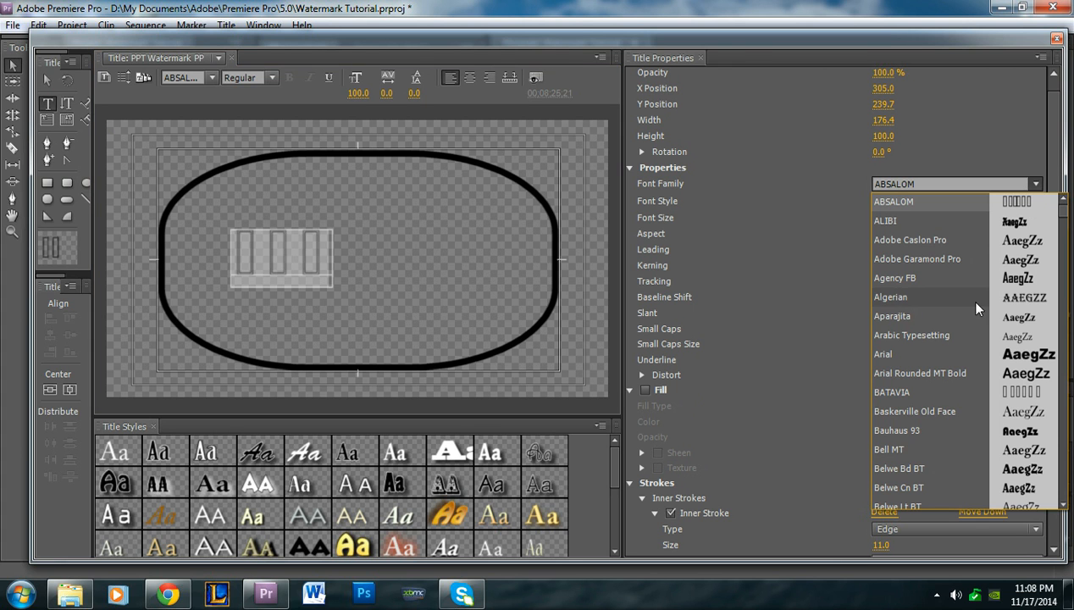
click(916, 258)
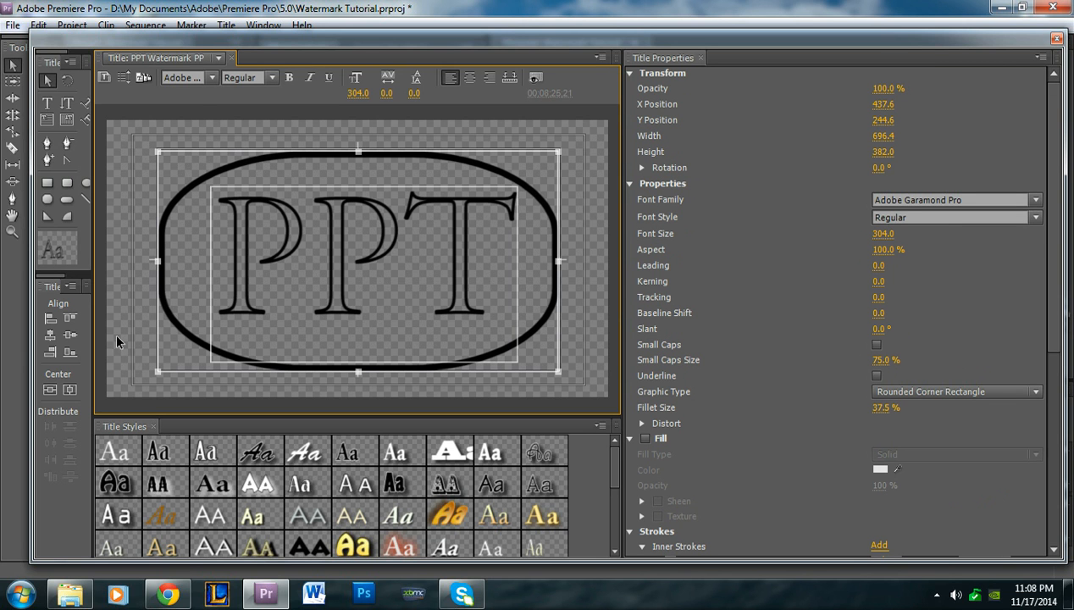
mouse_move(50, 390)
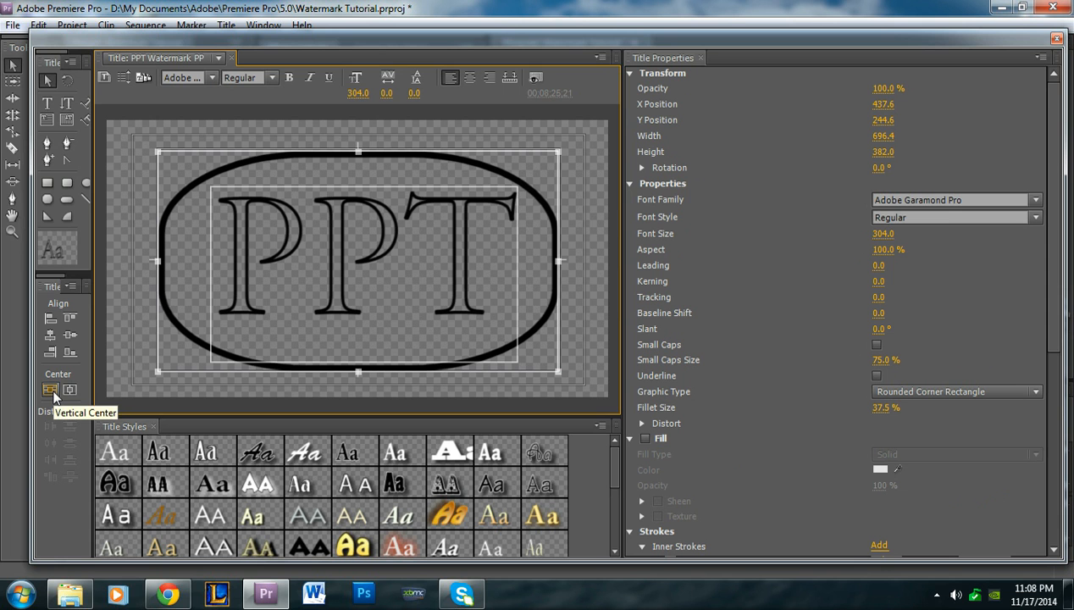
- Centre the PPT text vertically and horizontally inside the rounded outline
click(51, 389)
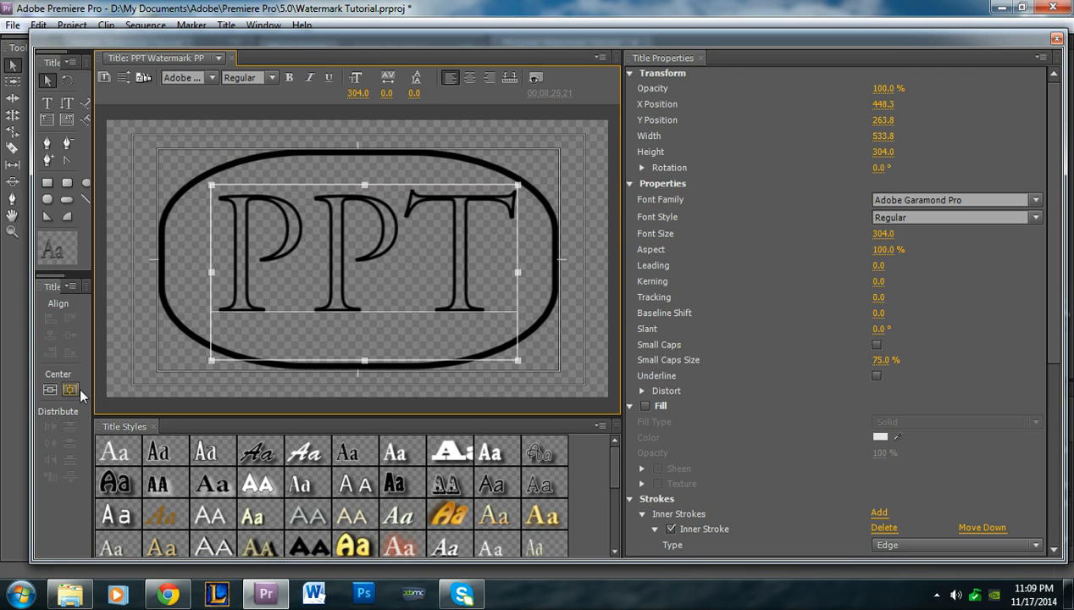
click(69, 390)
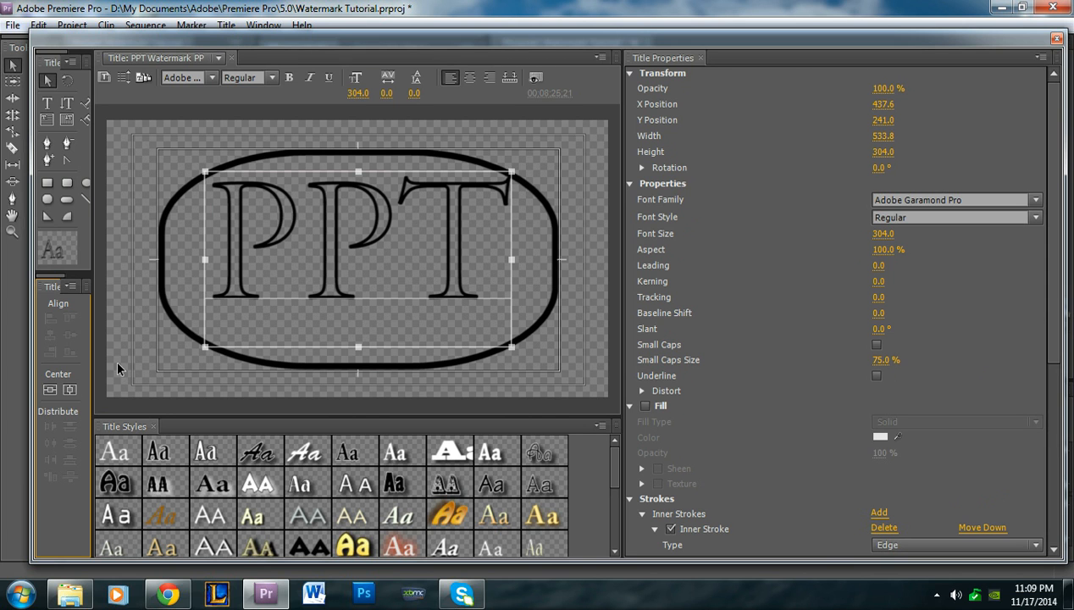
mouse_move(356, 349)
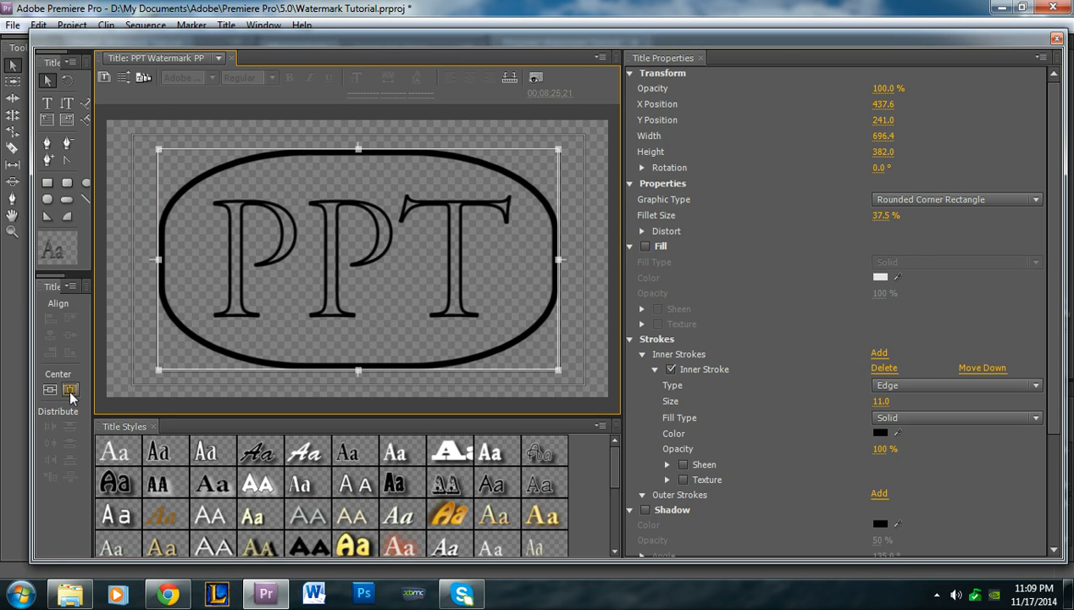
mouse_move(69, 390)
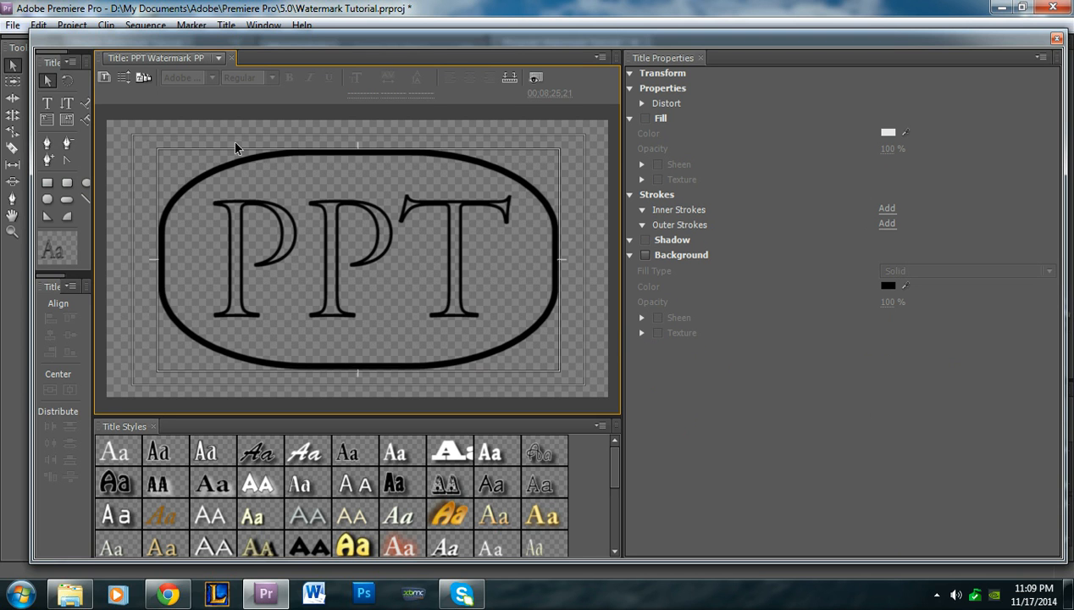
mouse_move(872, 175)
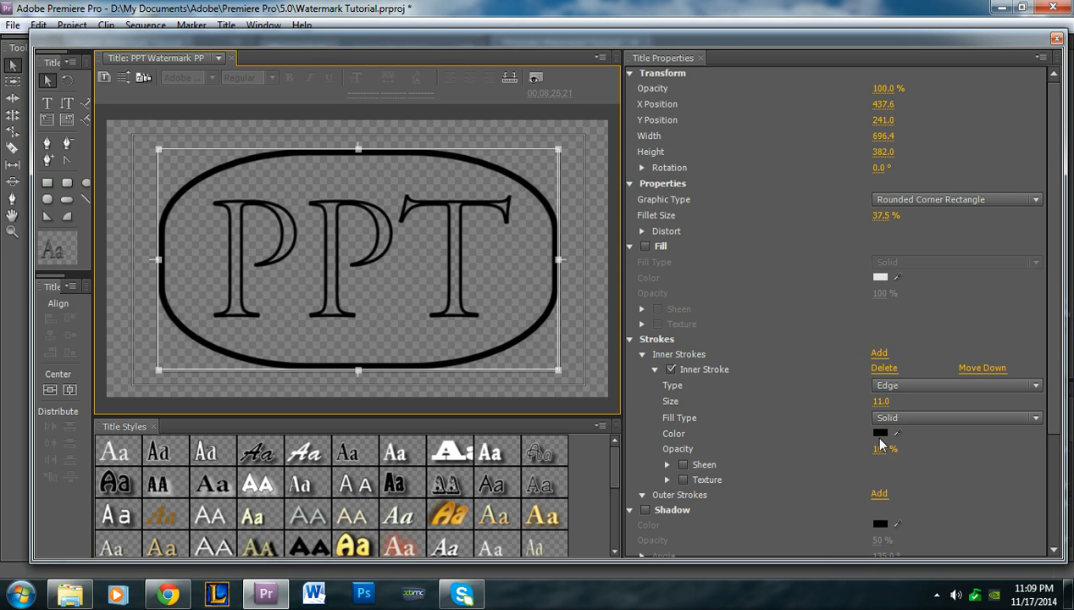
- Change the rounded rectangle's inner stroke colour to blue in the Color Picker
click(881, 434)
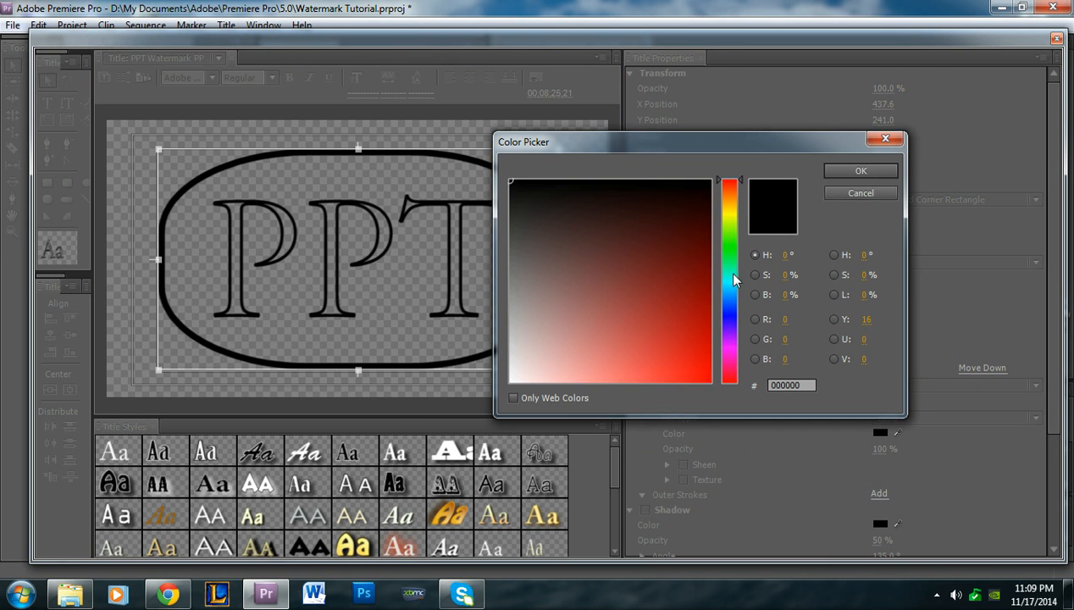
click(709, 337)
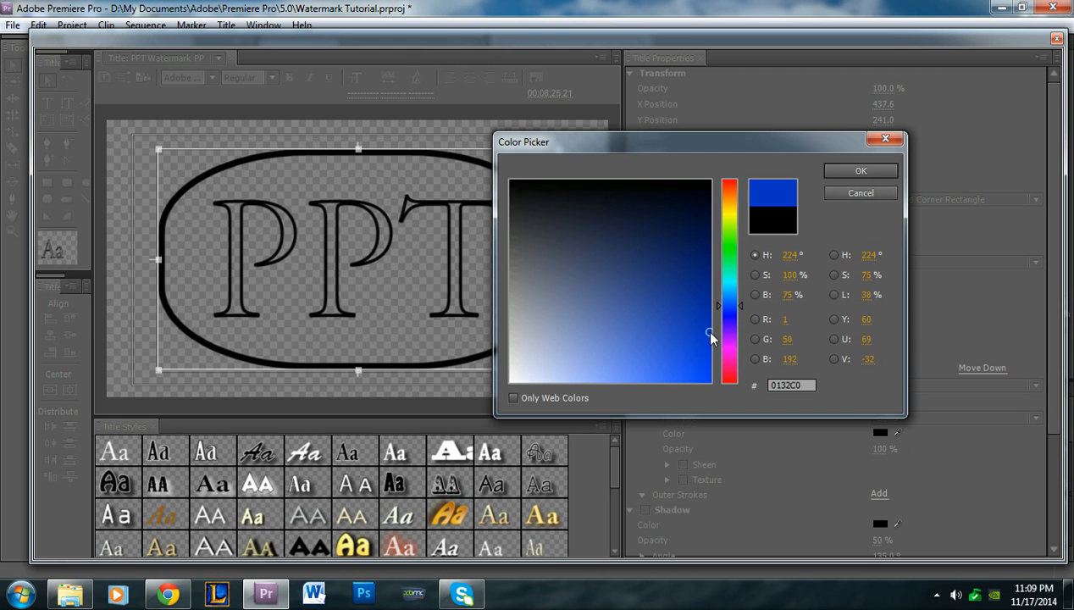
click(861, 170)
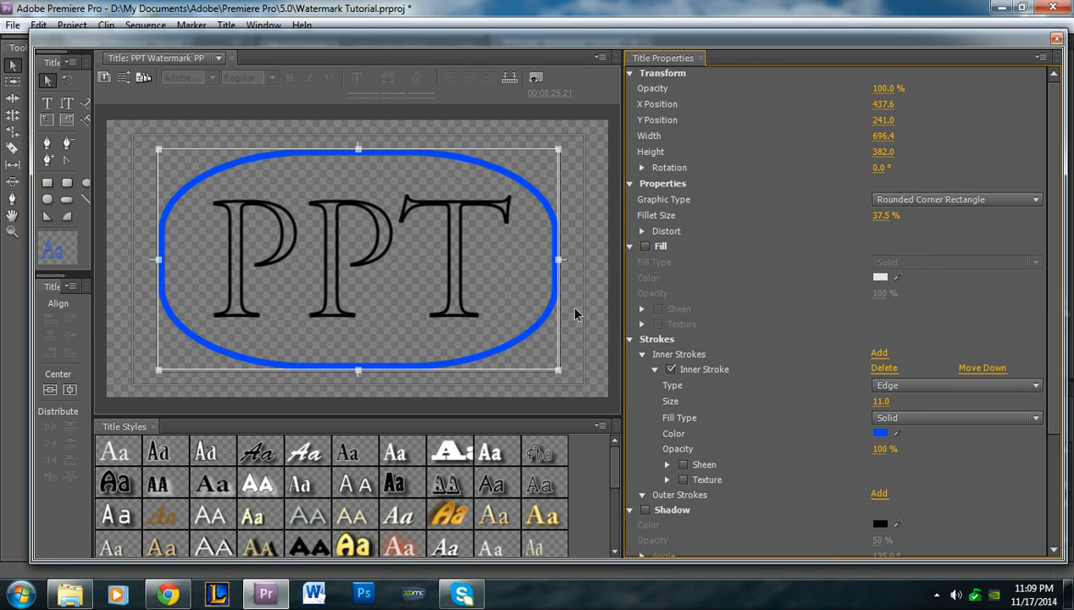
- Select the PPT text and make its outline colour blue as well
click(356, 254)
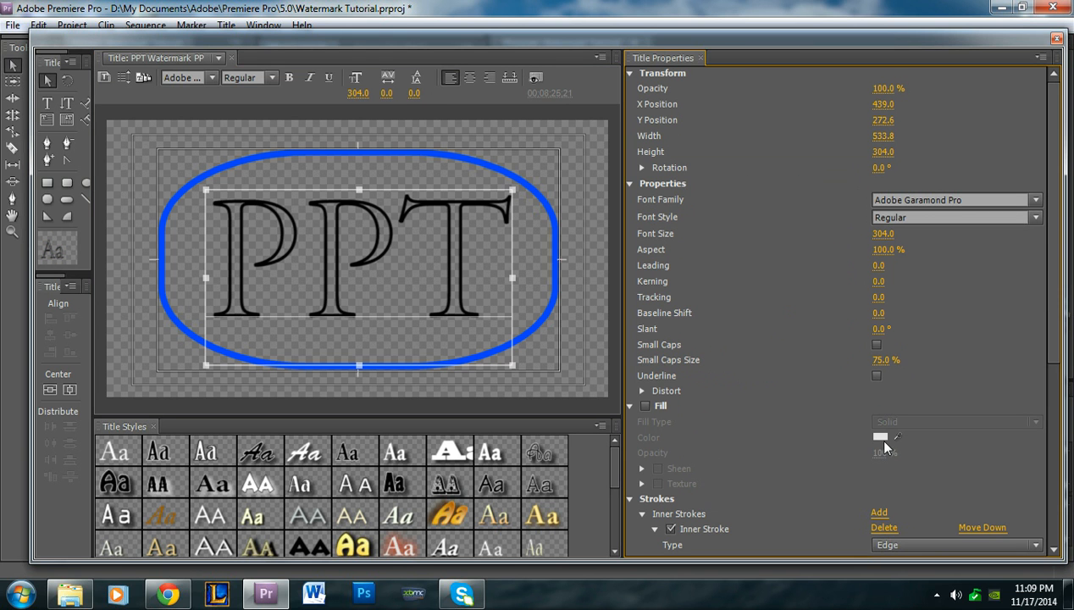
mouse_move(796, 422)
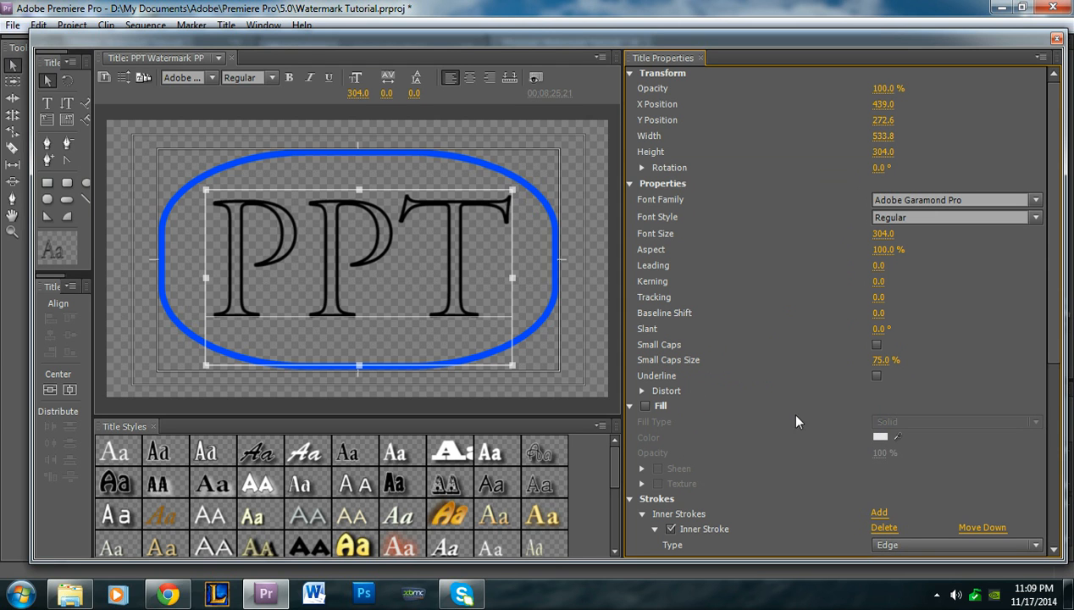
mouse_move(843, 340)
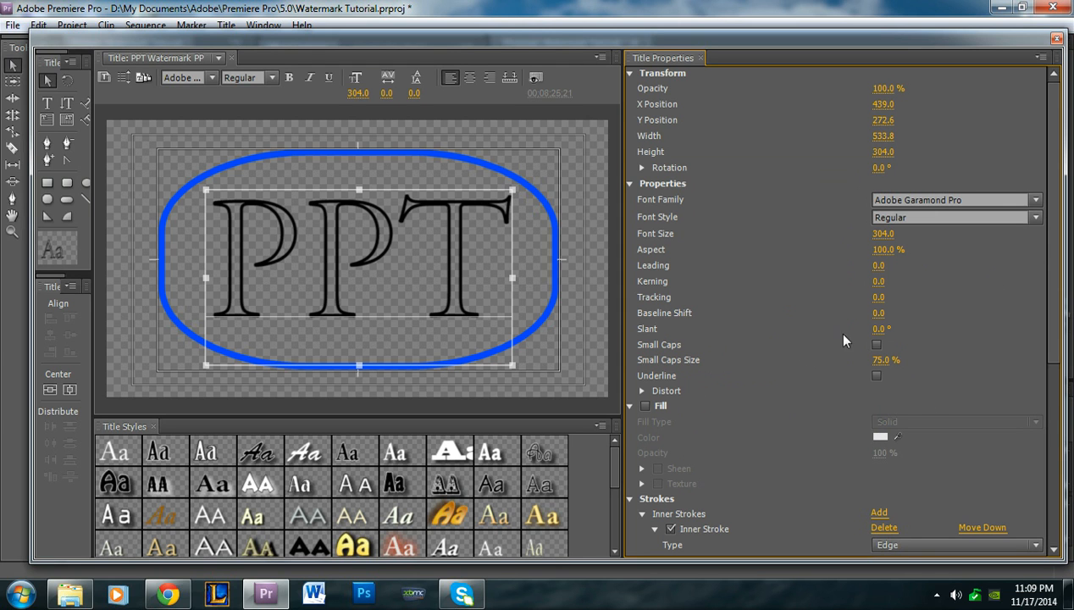
mouse_move(779, 354)
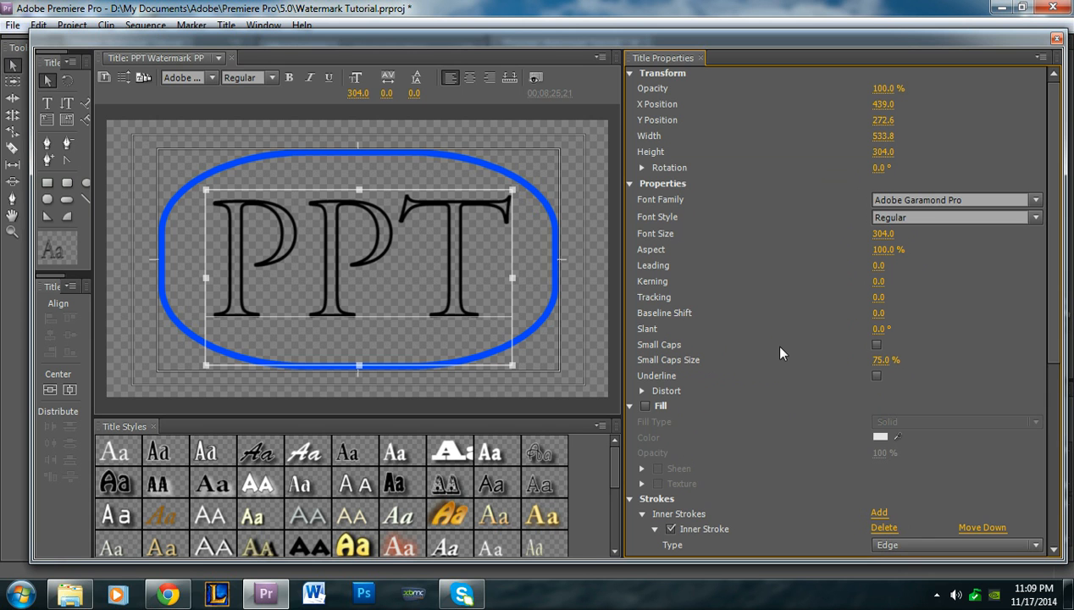
scroll(down, 3)
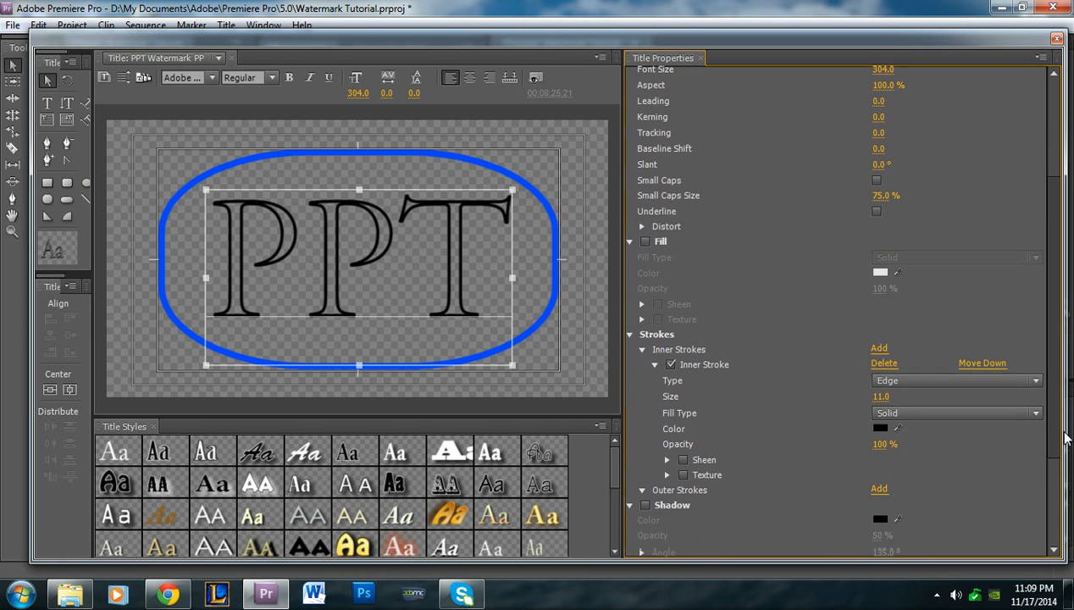
click(881, 427)
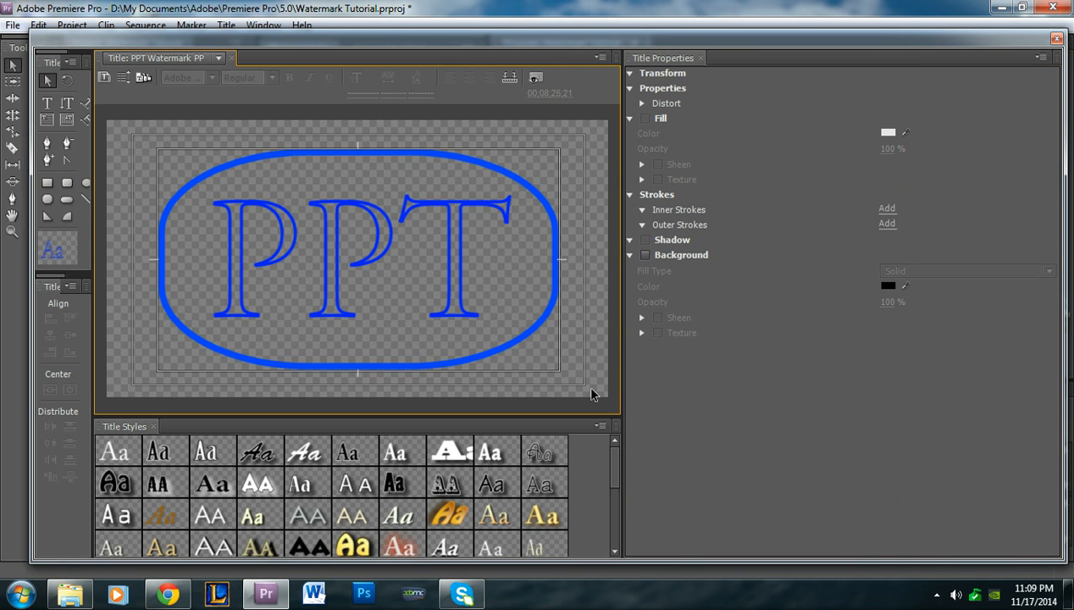
mouse_move(427, 200)
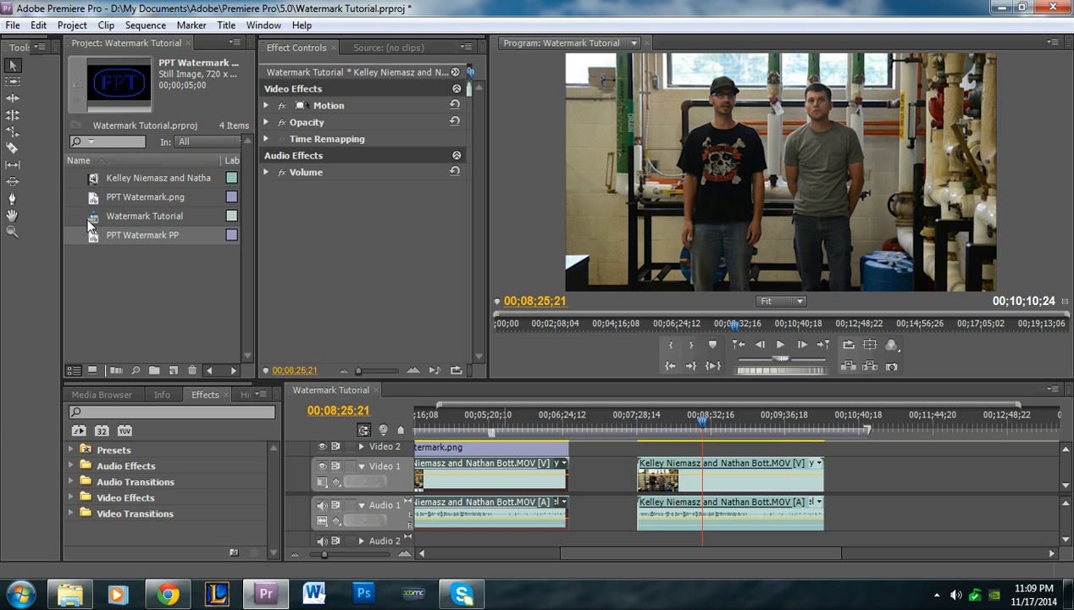
- Select the PPT Watermark PP title in the Project panel for placing on Video 2
click(157, 178)
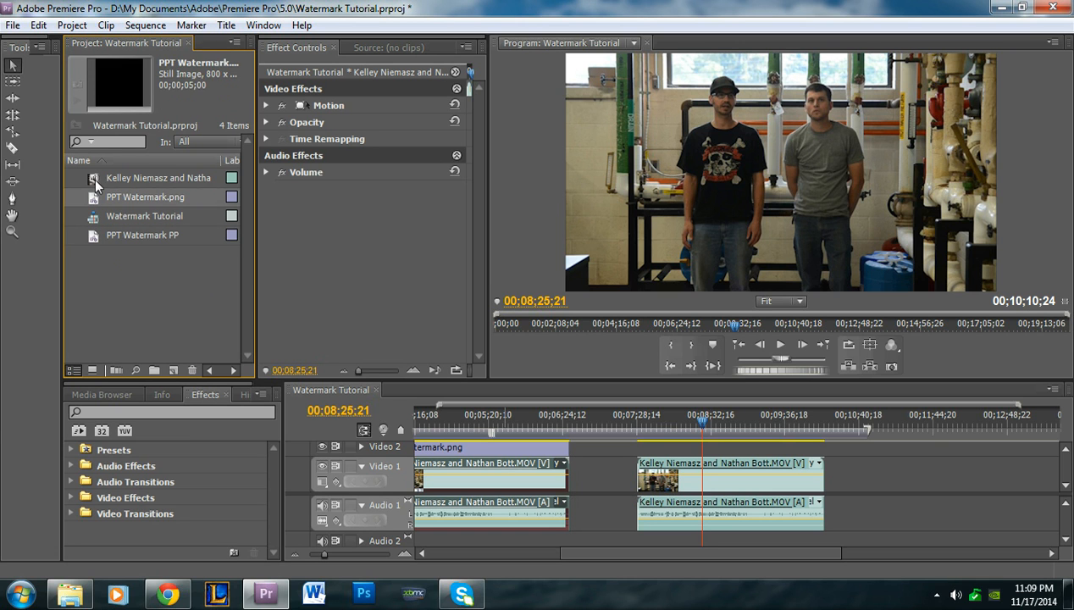
click(142, 234)
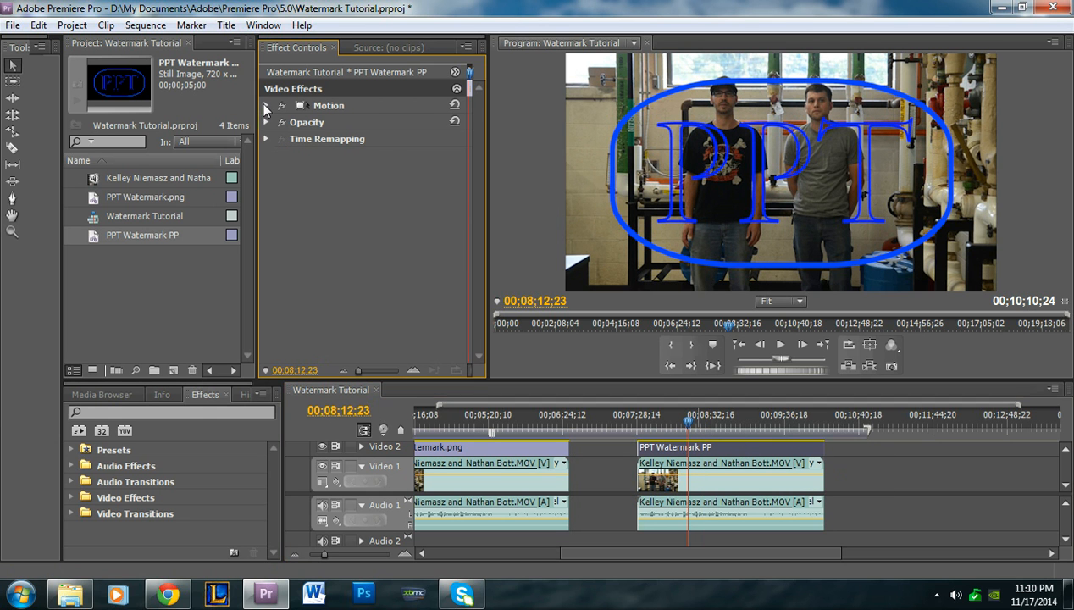
- Lower the PPT Watermark title's Opacity in Effect Controls to a faint semi-transparent level
click(266, 106)
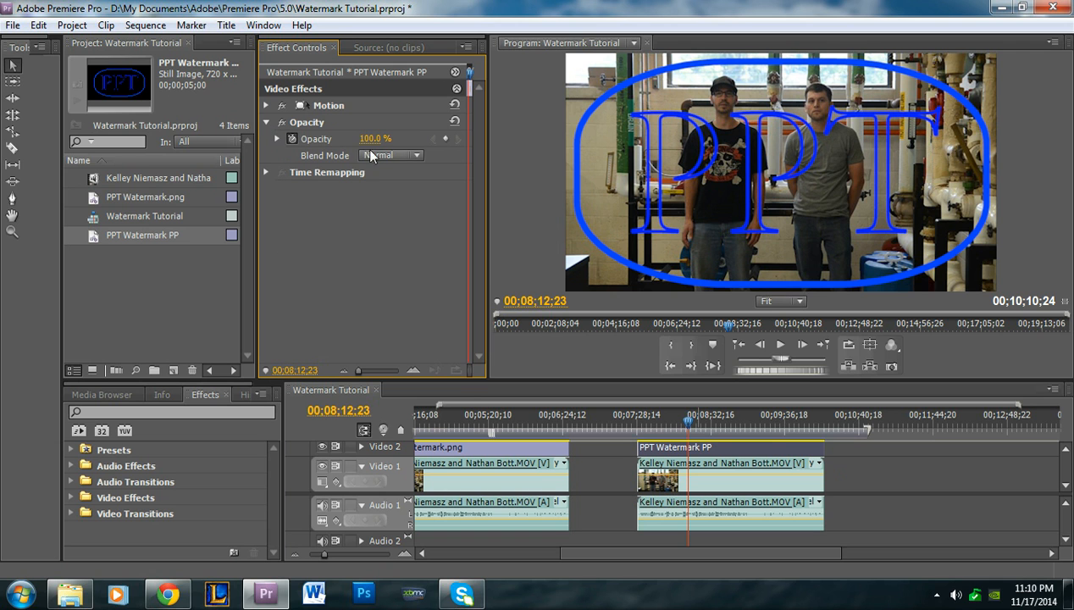
drag(381, 139, 356, 139)
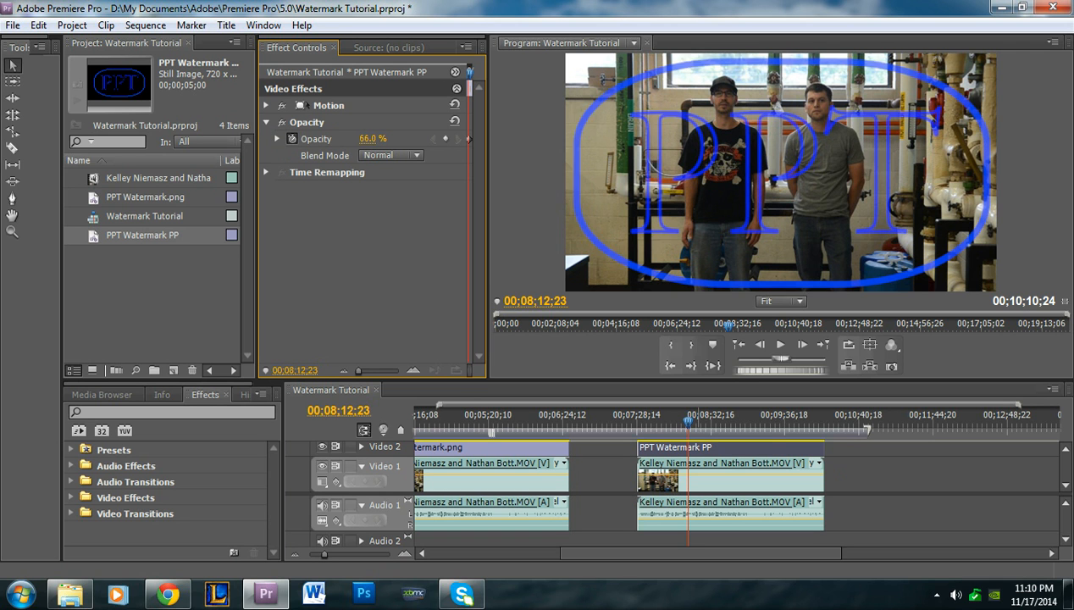
text(10.0)
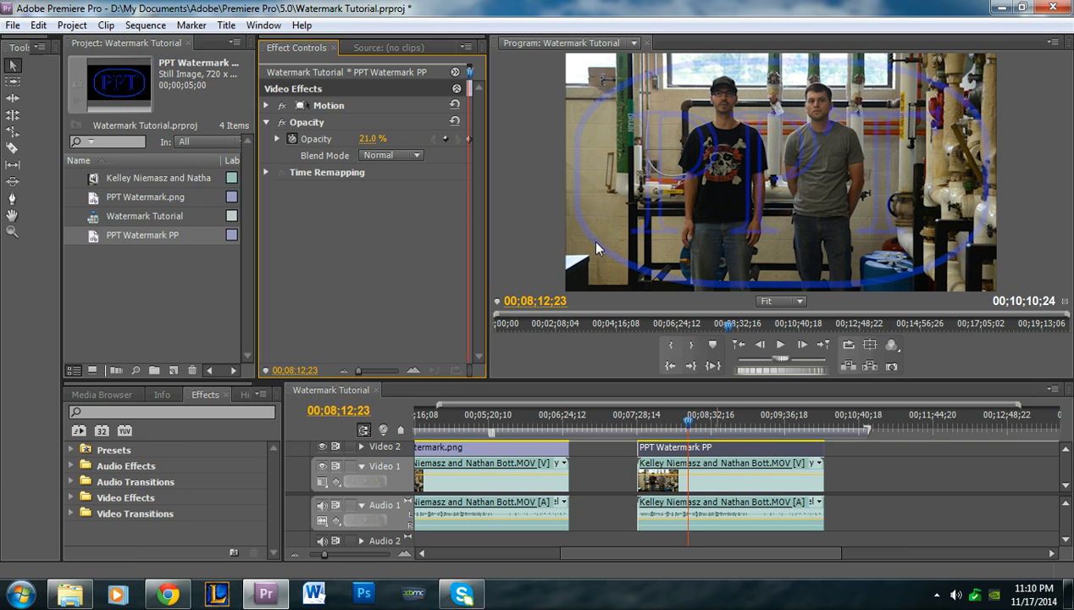
mouse_move(668, 188)
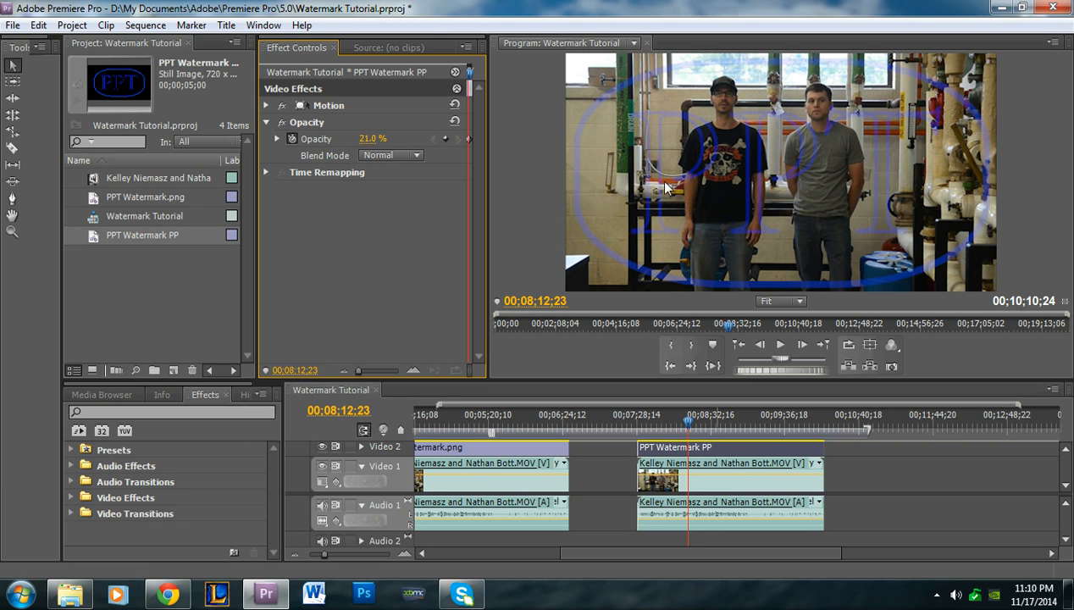
mouse_move(742, 220)
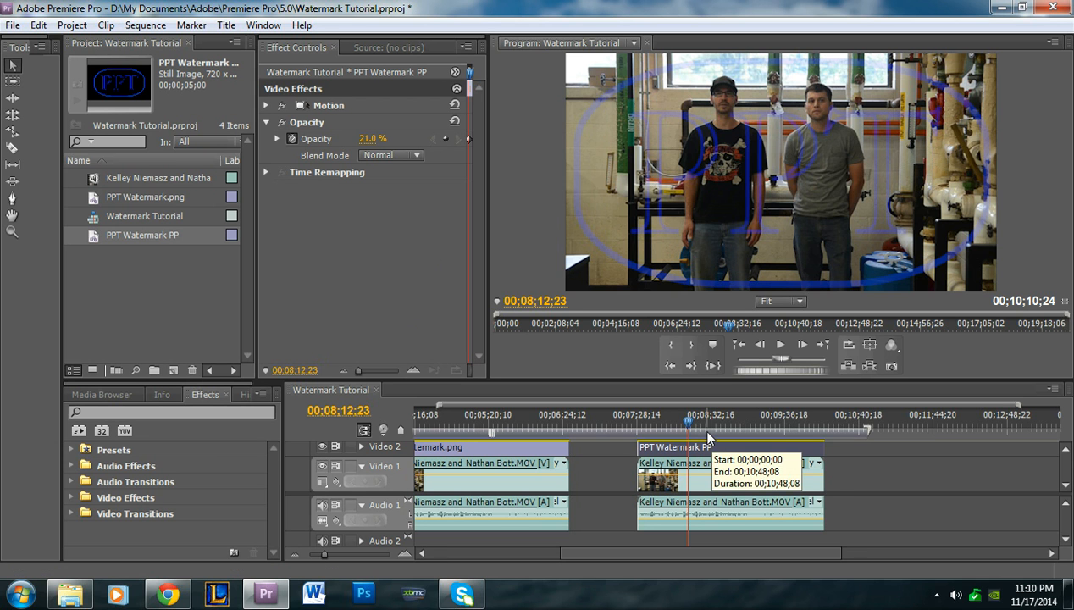
drag(708, 420, 748, 420)
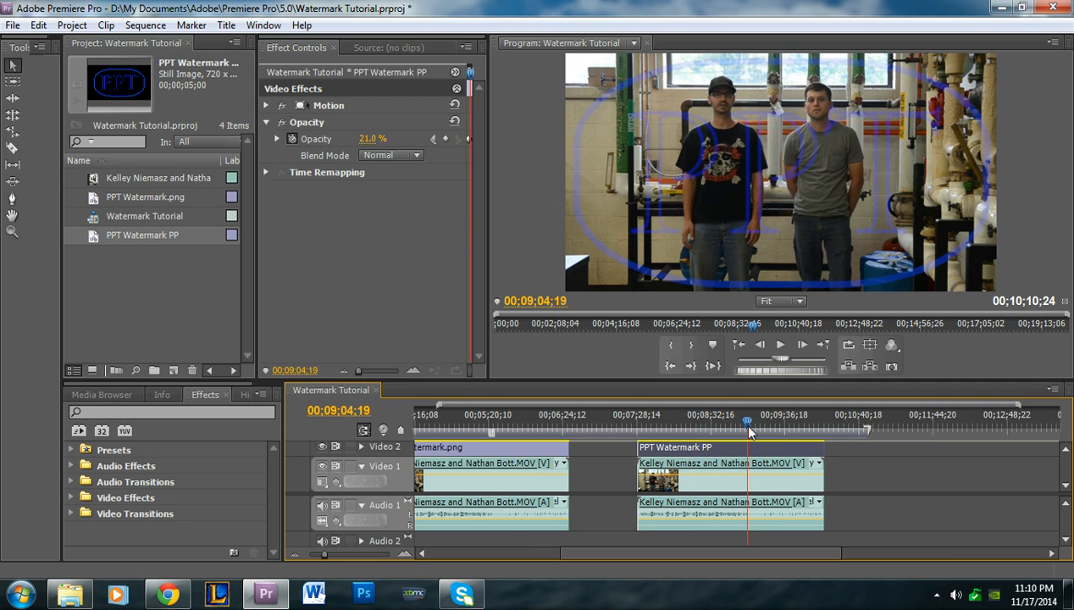
click(557, 420)
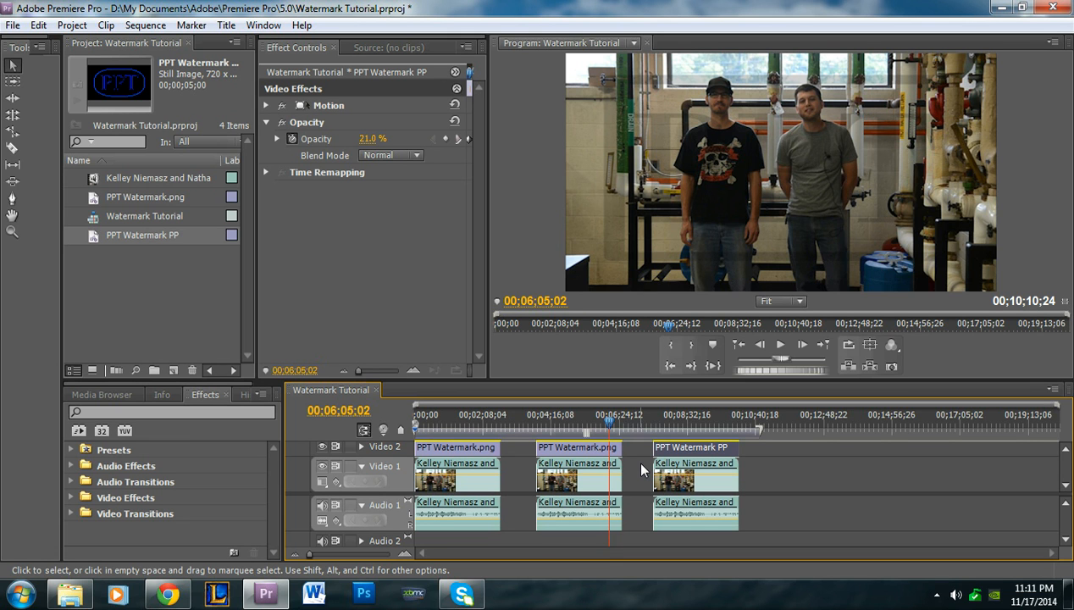
mouse_move(589, 427)
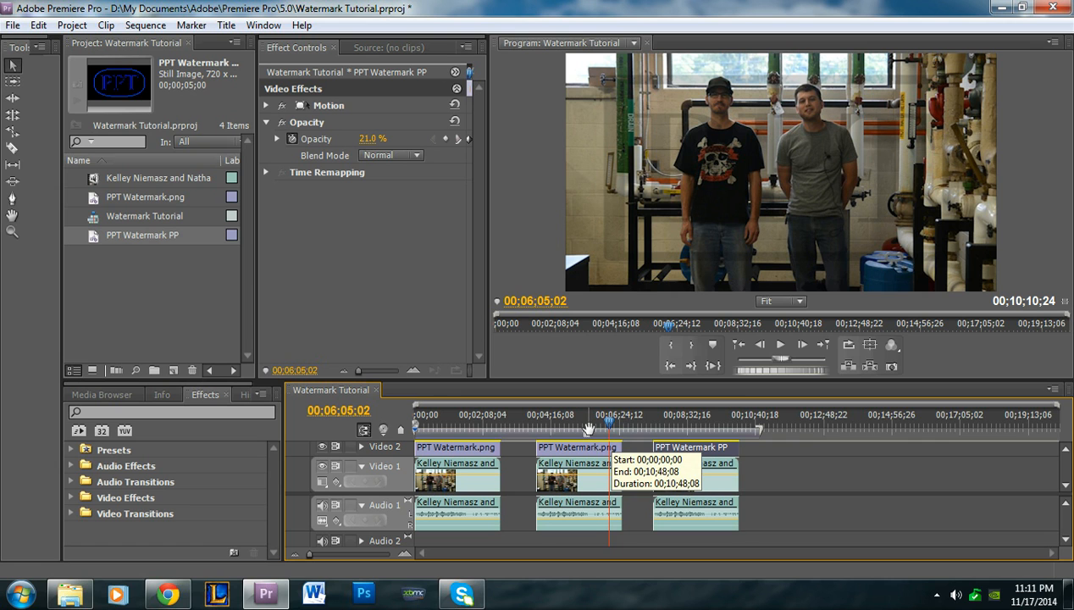